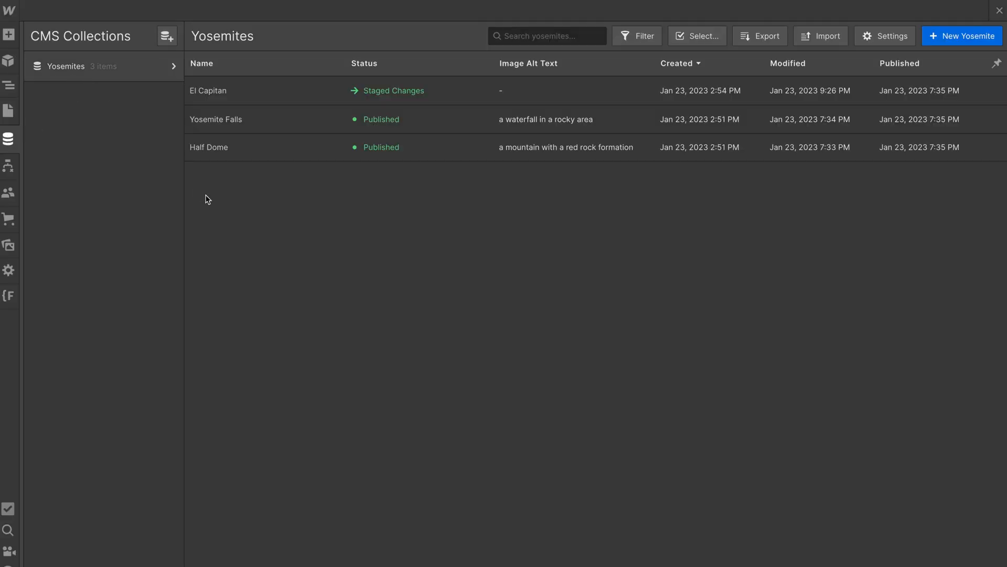
- Generate A.I. alt text for the El Capitan item's image, save, and return to the Designer
{"action": "left_click", "coordinate": [207, 90]}
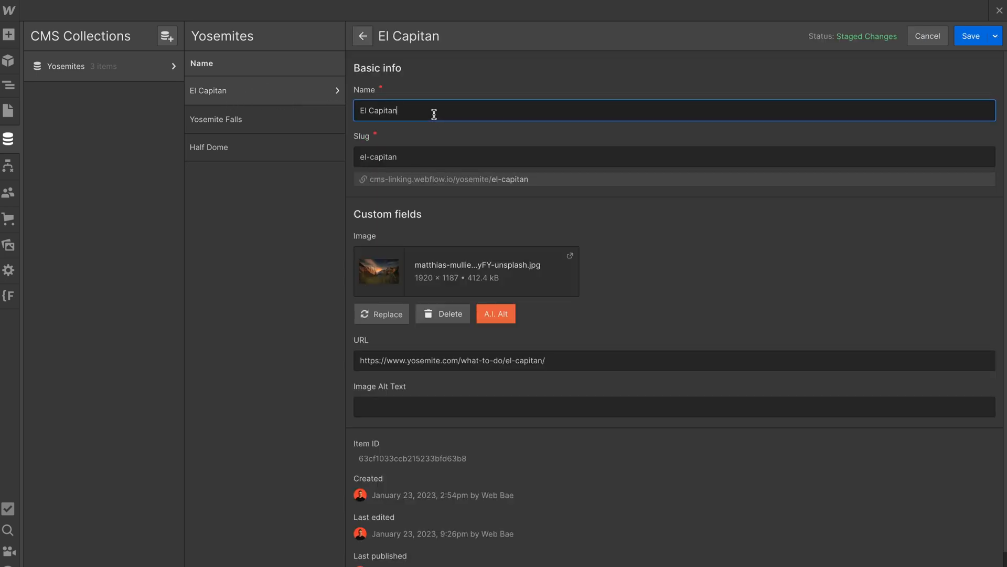
{"action": "scroll", "scroll_direction": "down", "scroll_amount": 3}
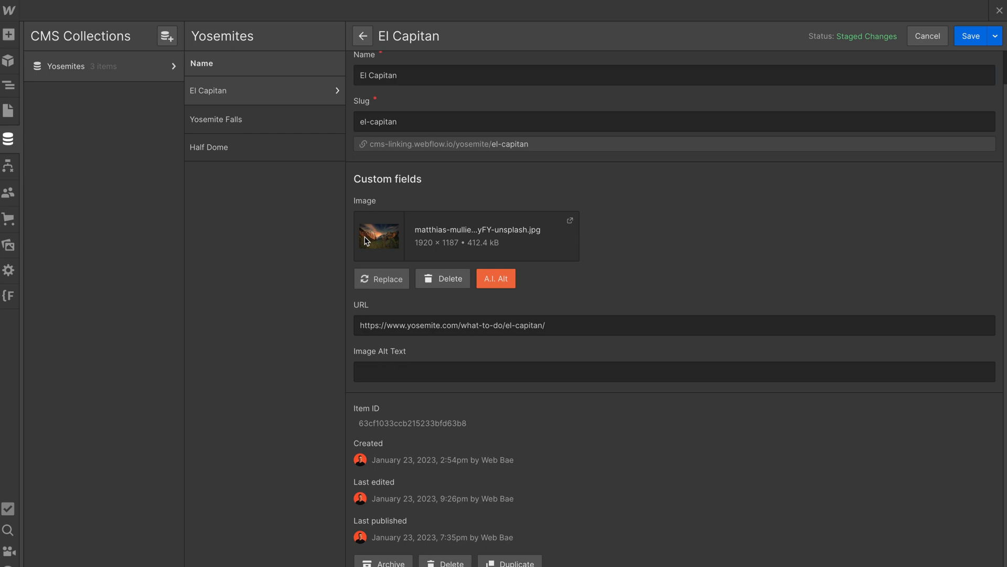
{"action": "left_click", "coordinate": [495, 278]}
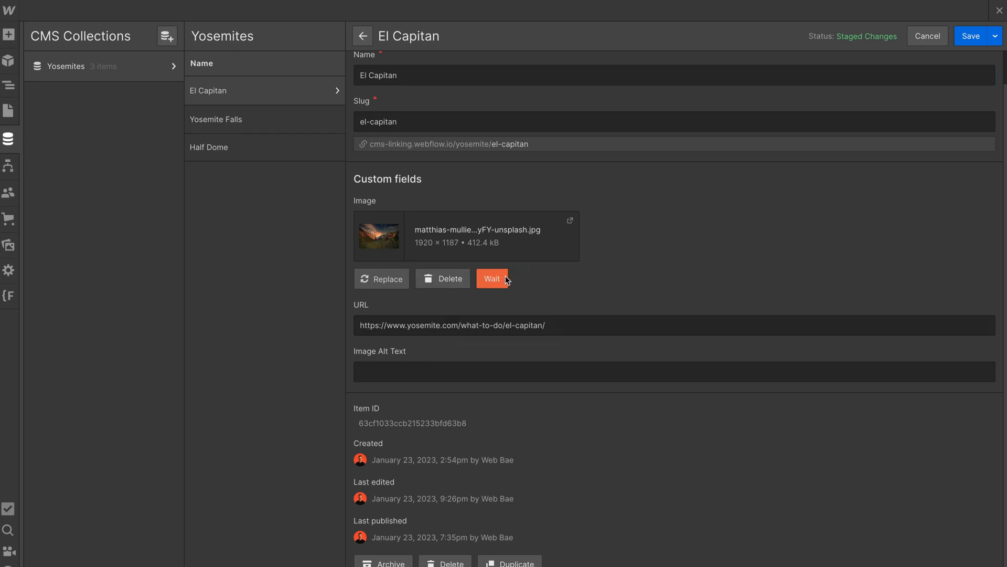
{"action": "left_click", "coordinate": [492, 279]}
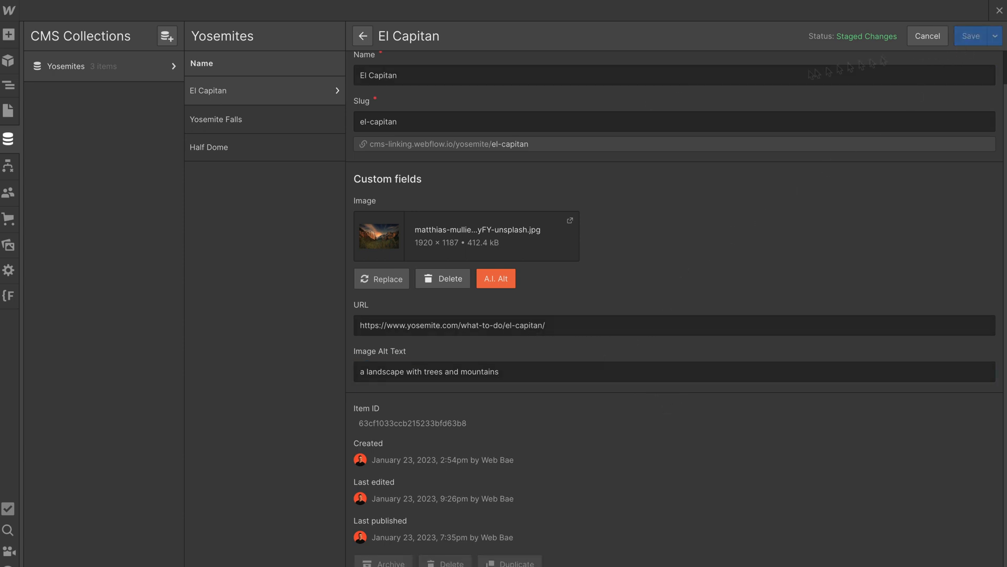
{"action": "left_click", "coordinate": [362, 36]}
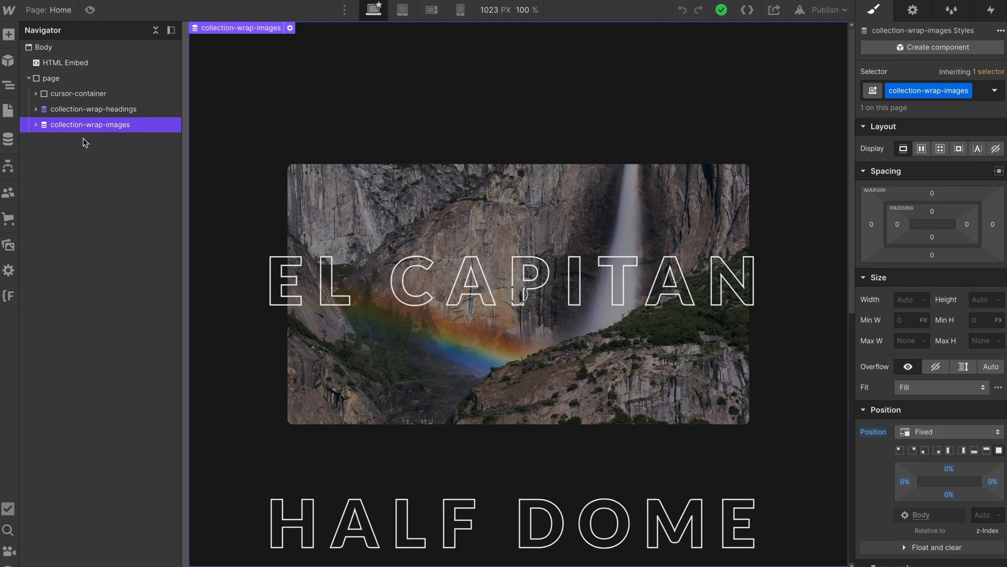
- Walk the Navigator from page to cursor-container and headings wrapper, then expand collection-wrap-images
{"action": "left_click", "coordinate": [51, 78]}
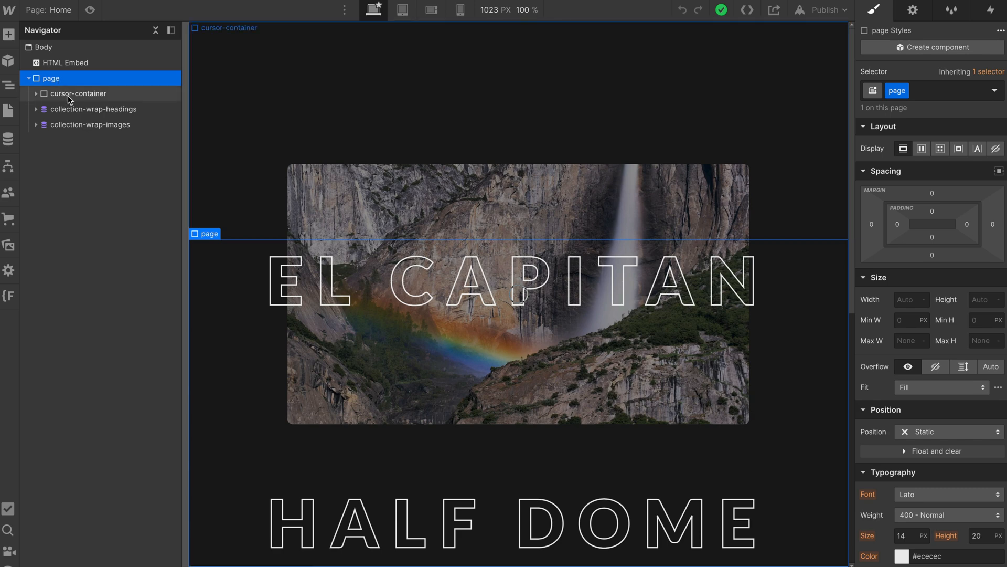
{"action": "left_click", "coordinate": [79, 93]}
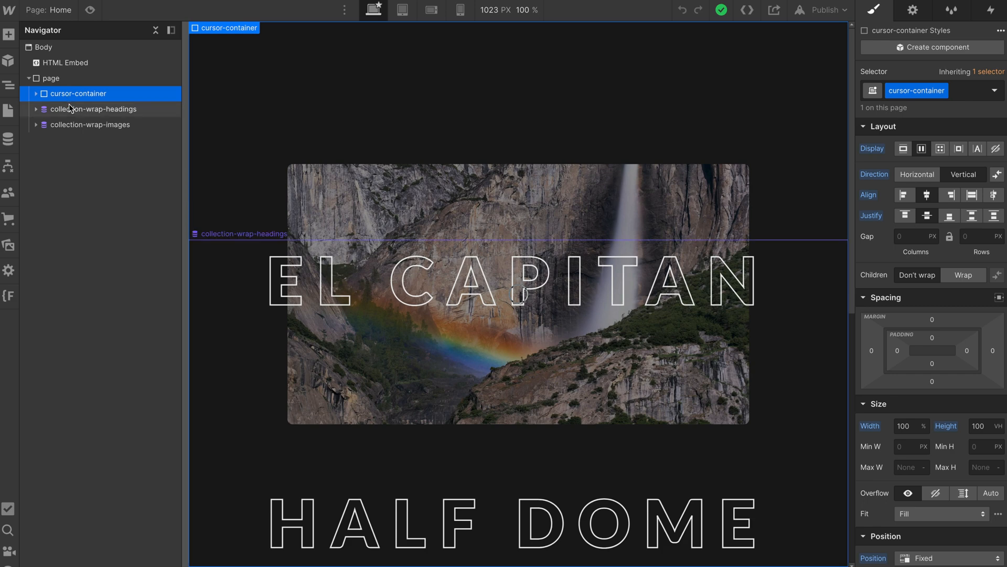
{"action": "mouse_move", "coordinate": [70, 110]}
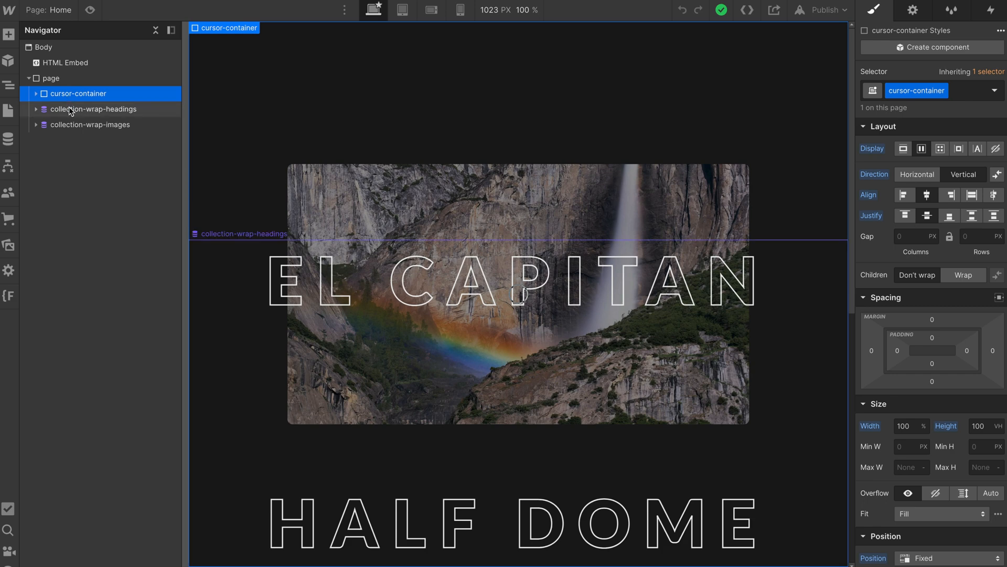
{"action": "left_click", "coordinate": [93, 108]}
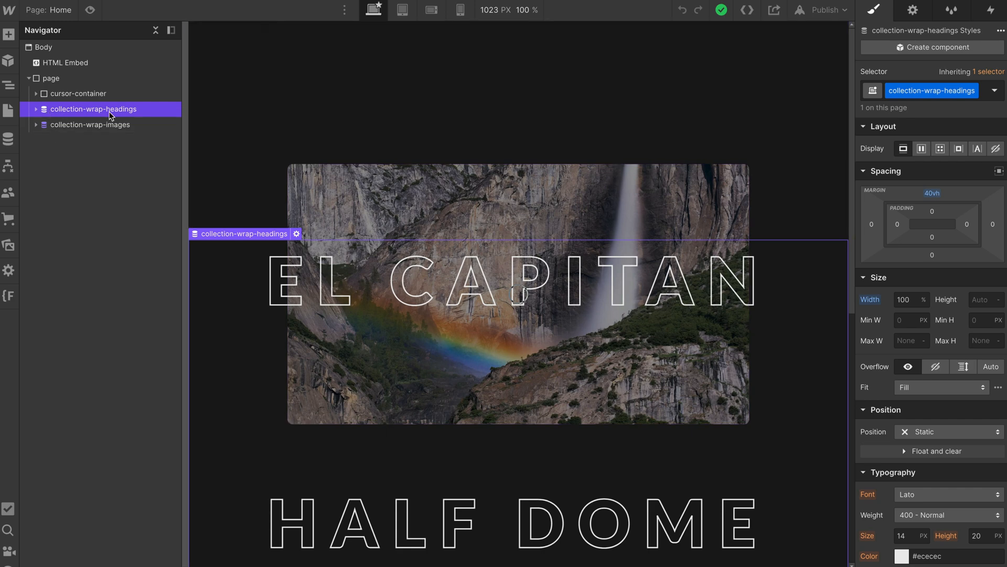
{"action": "left_click", "coordinate": [92, 125]}
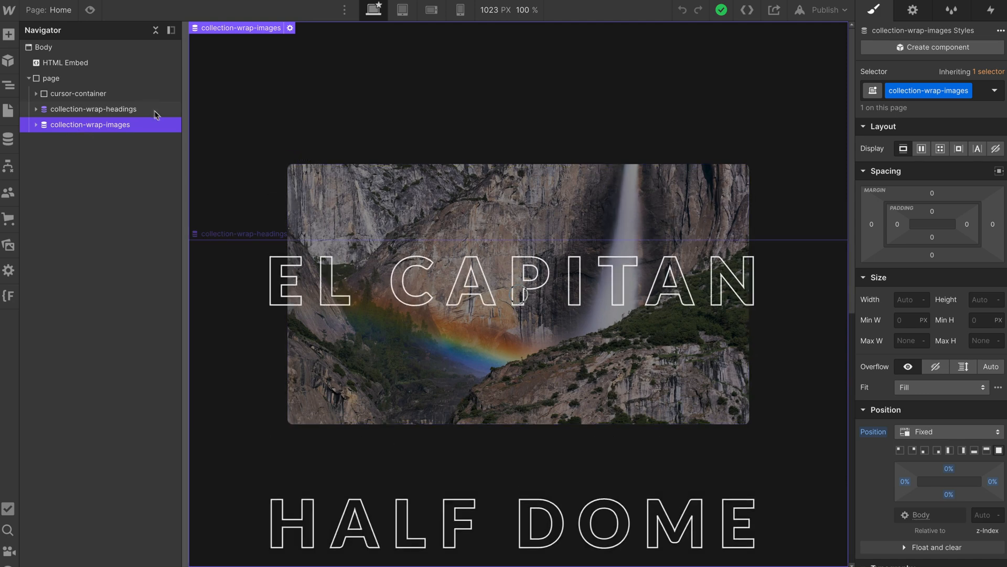
{"action": "left_click", "coordinate": [37, 125]}
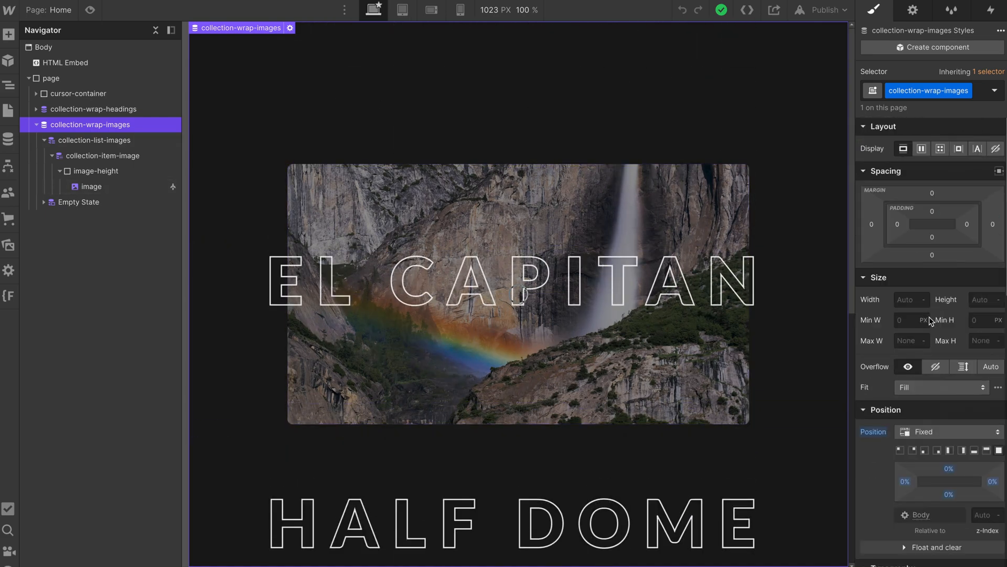
{"action": "left_click", "coordinate": [95, 140]}
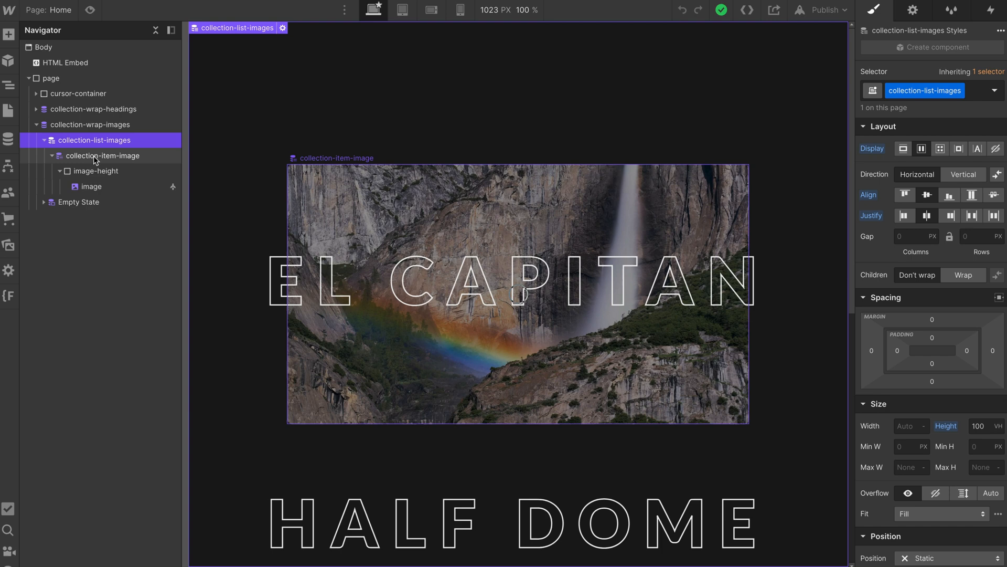
{"action": "left_click", "coordinate": [103, 155]}
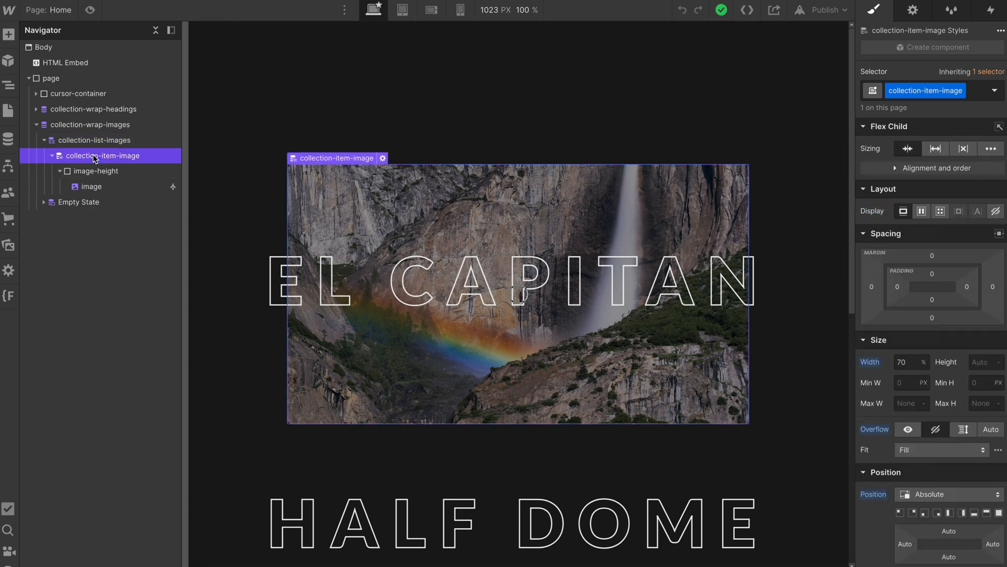
{"action": "mouse_move", "coordinate": [891, 482]}
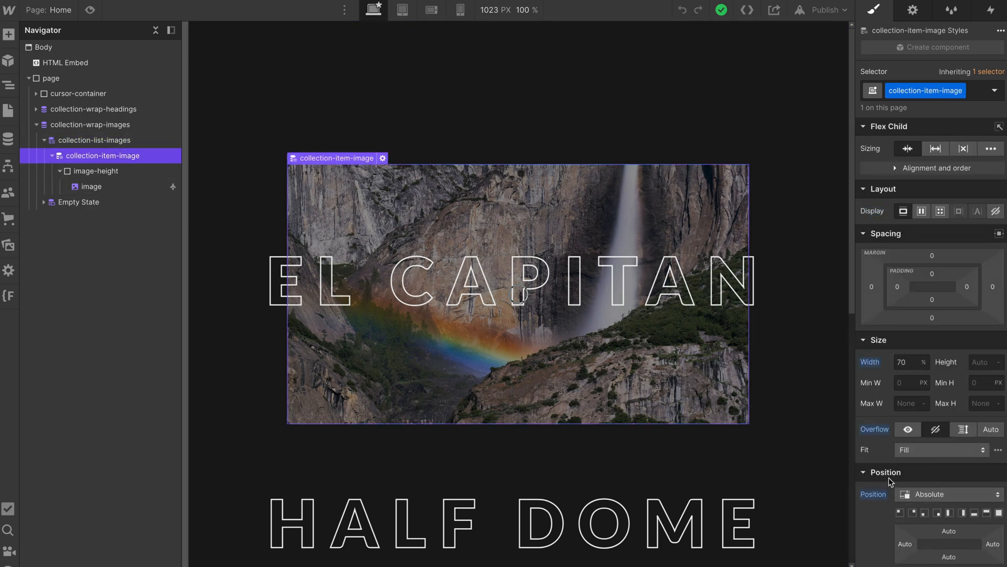
{"action": "left_click", "coordinate": [935, 429]}
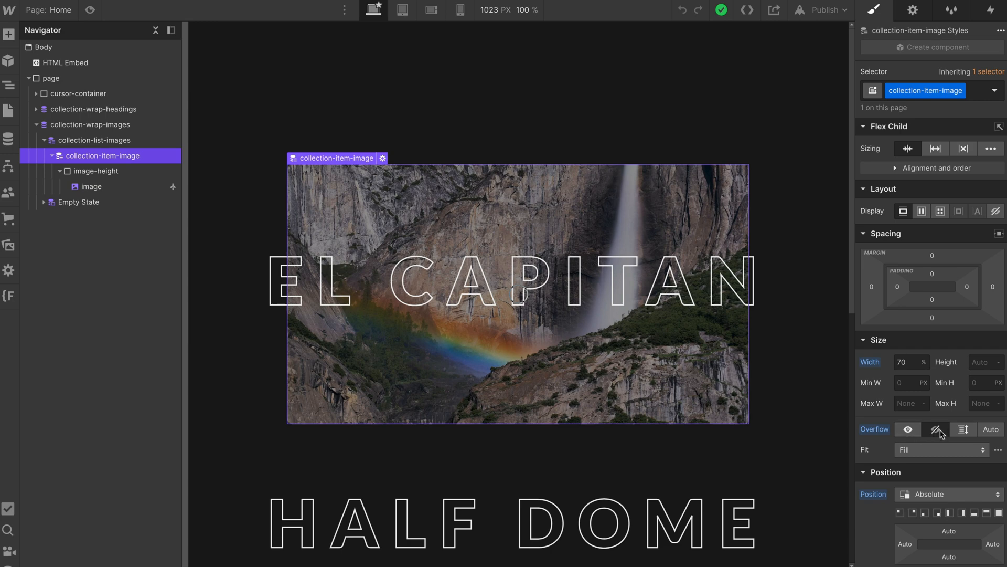
{"action": "left_click", "coordinate": [907, 362]}
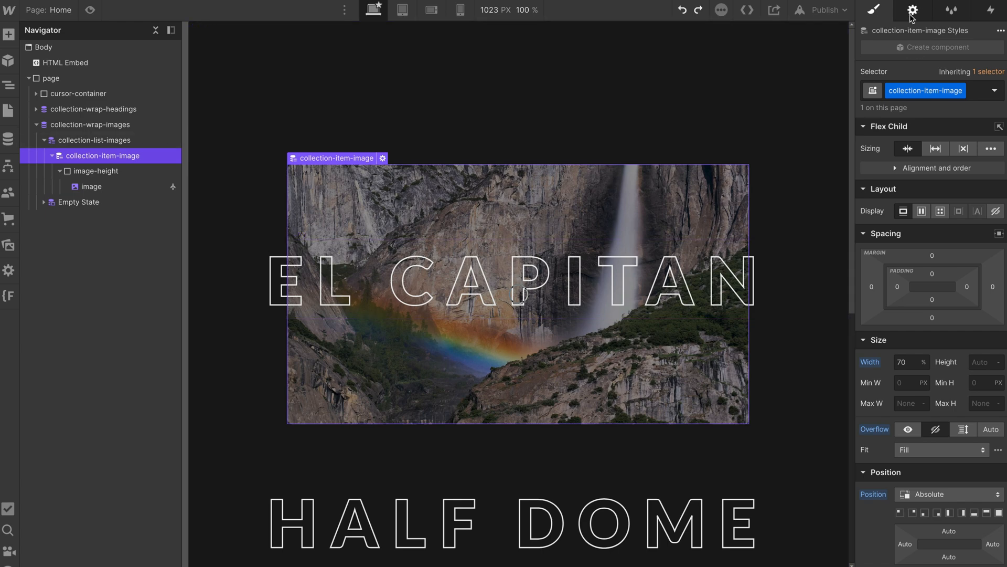
{"action": "left_click", "coordinate": [912, 9]}
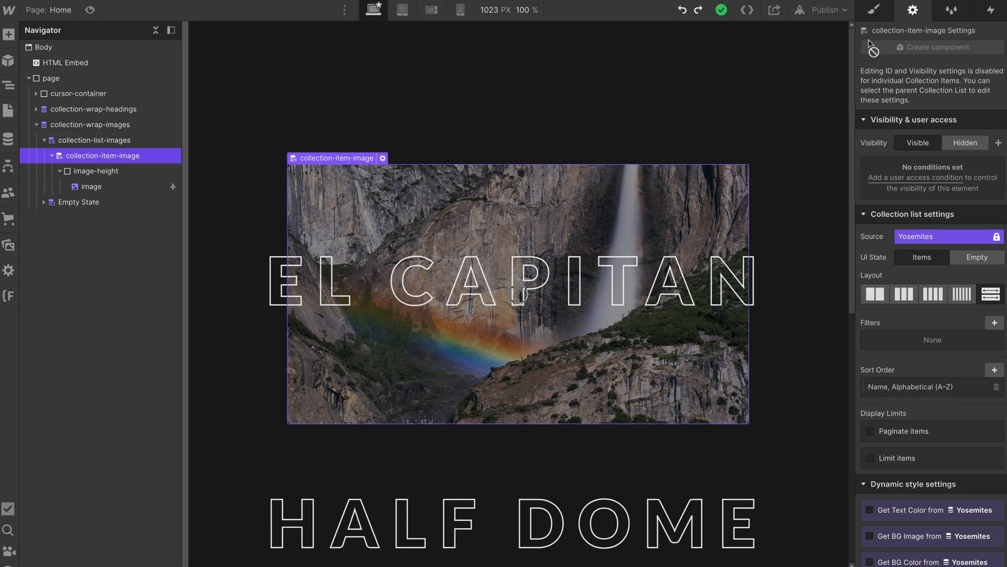
{"action": "left_click", "coordinate": [874, 11]}
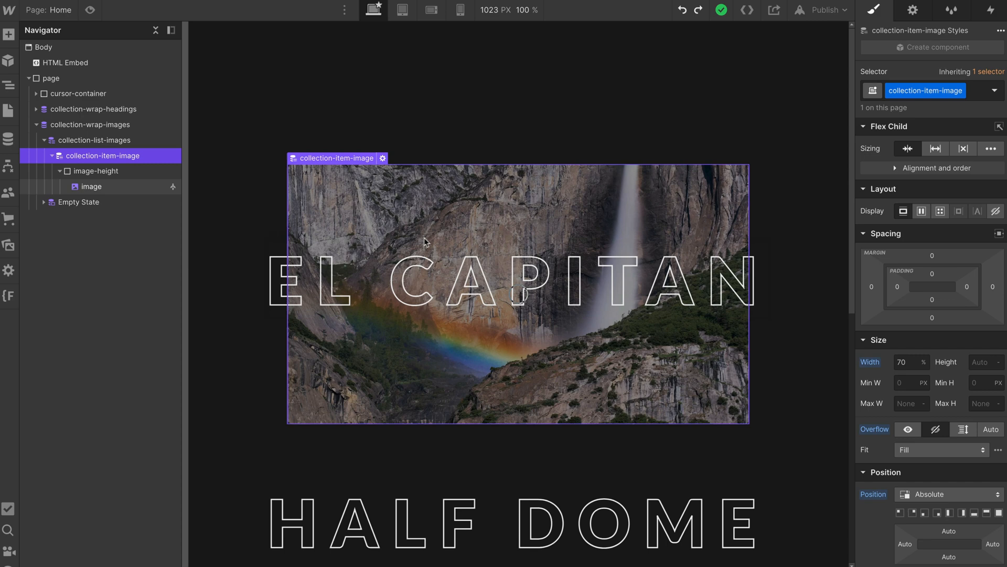
{"action": "mouse_move", "coordinate": [90, 171]}
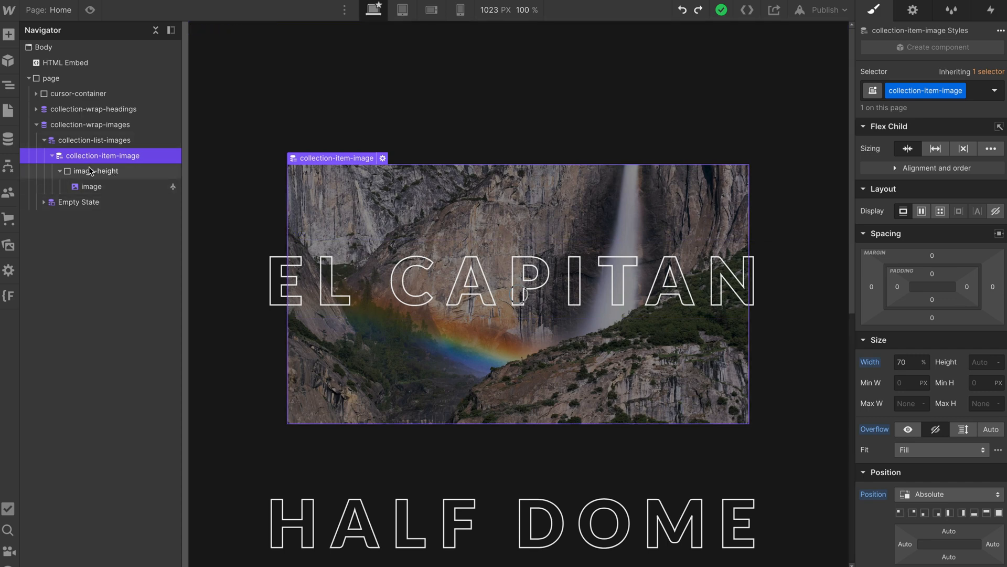
- Give the image-height wrapper a width of 100%
{"action": "left_click", "coordinate": [98, 171]}
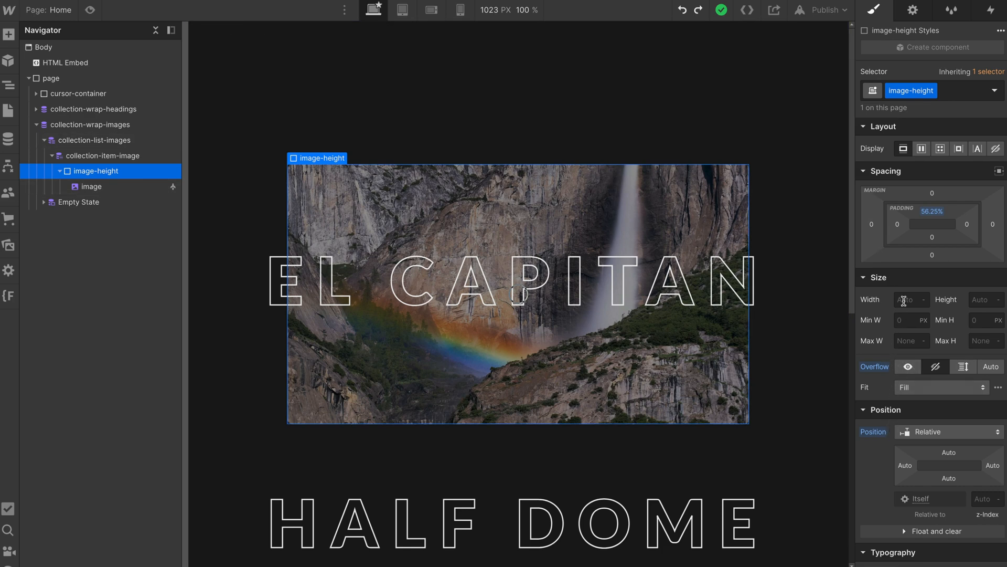
{"action": "type", "text": "100"}
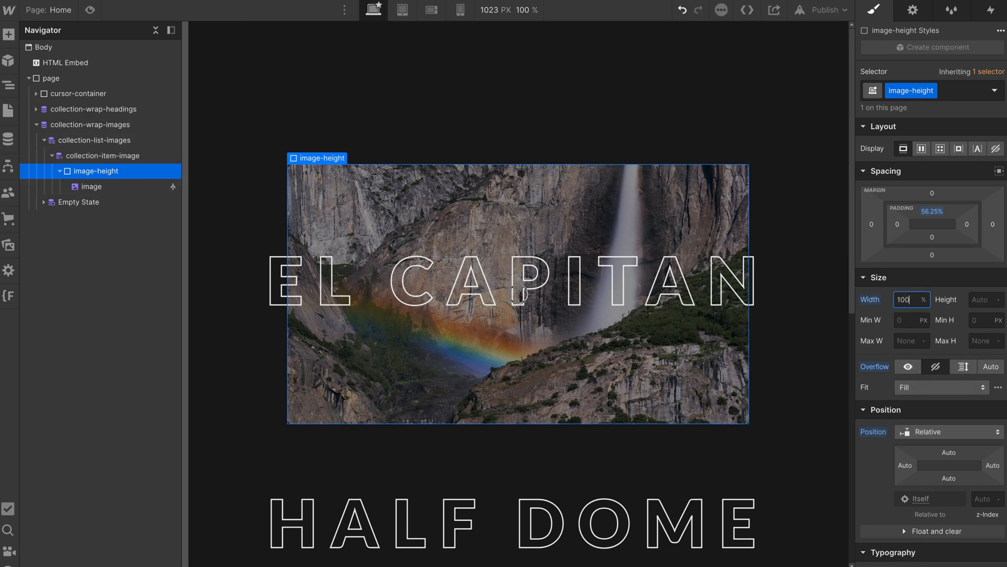
{"action": "left_click", "coordinate": [931, 212]}
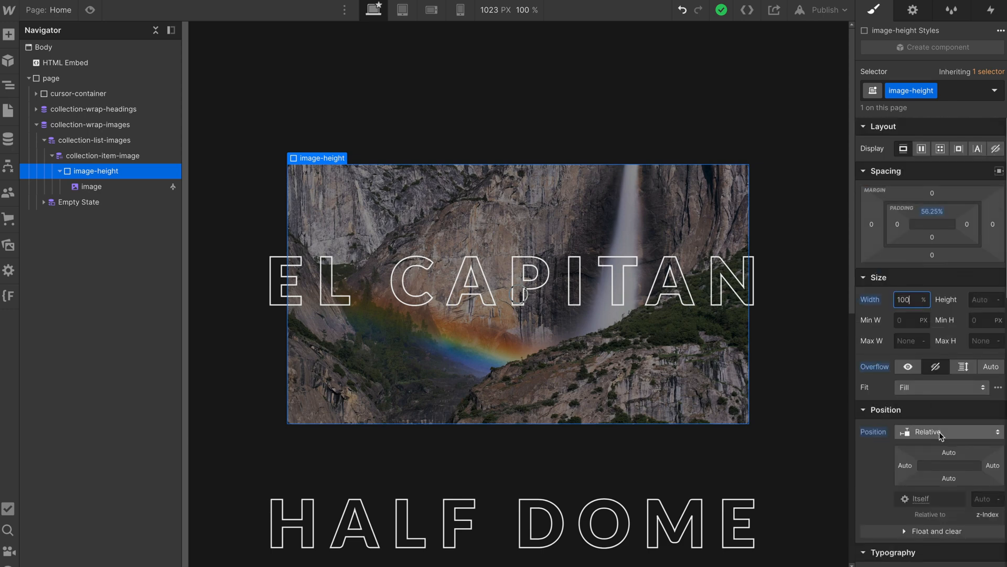
- Check the image's settings bind its source and alt text to the Yosemites collection
{"action": "left_click", "coordinate": [91, 187]}
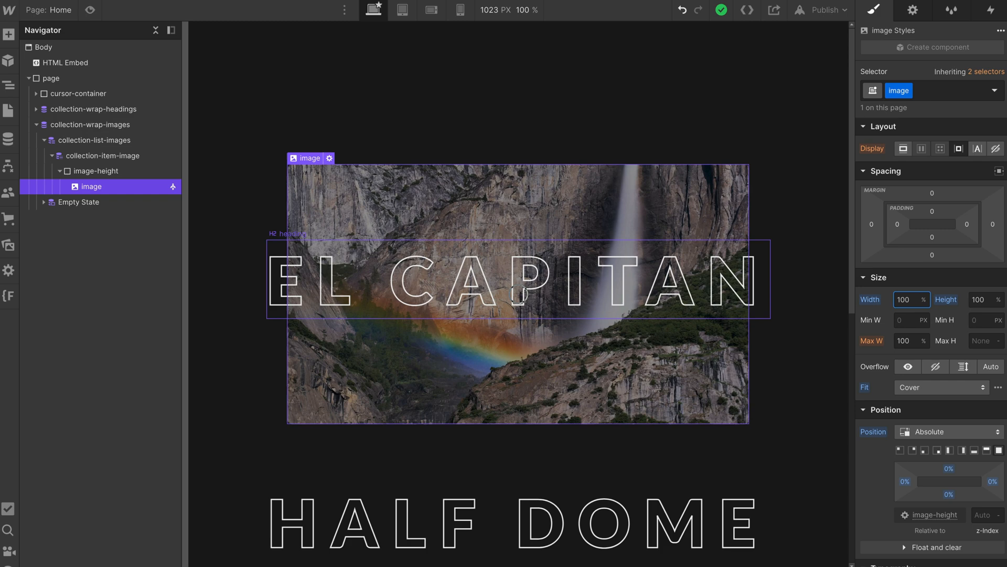
{"action": "left_click", "coordinate": [329, 159]}
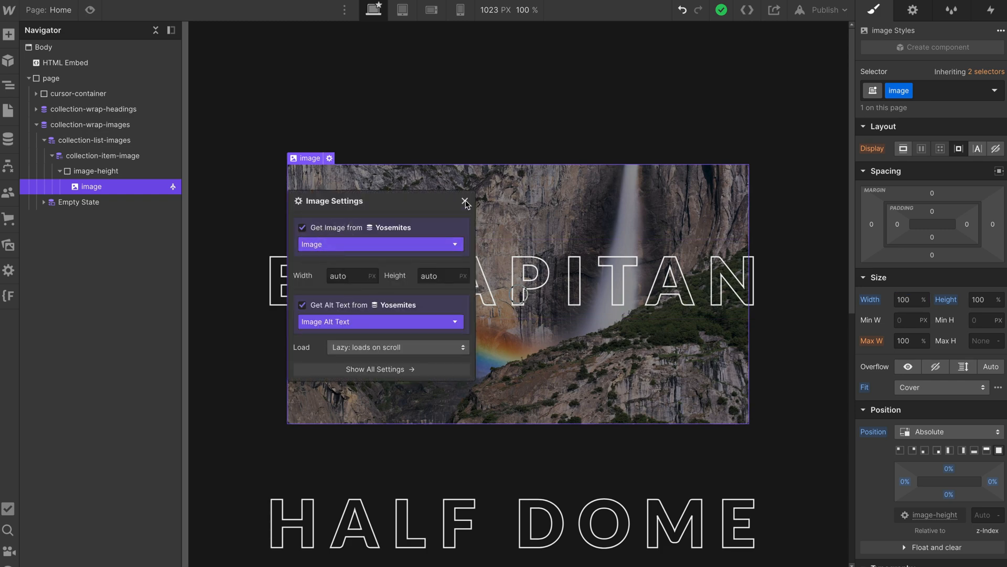
{"action": "left_click", "coordinate": [465, 202]}
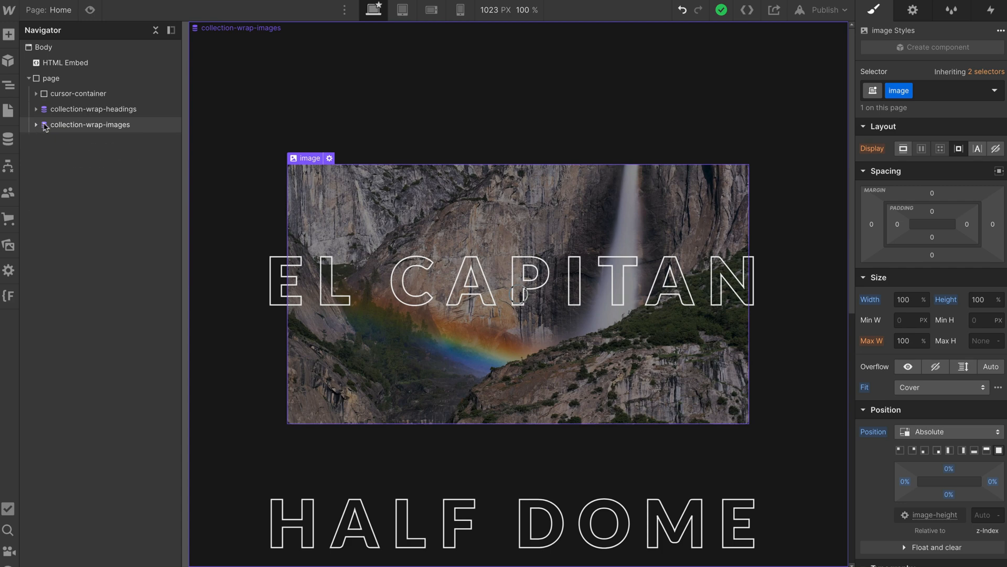
- Expand the headings collection wrapper and centre the items in collection-list-headings
{"action": "left_click", "coordinate": [92, 108]}
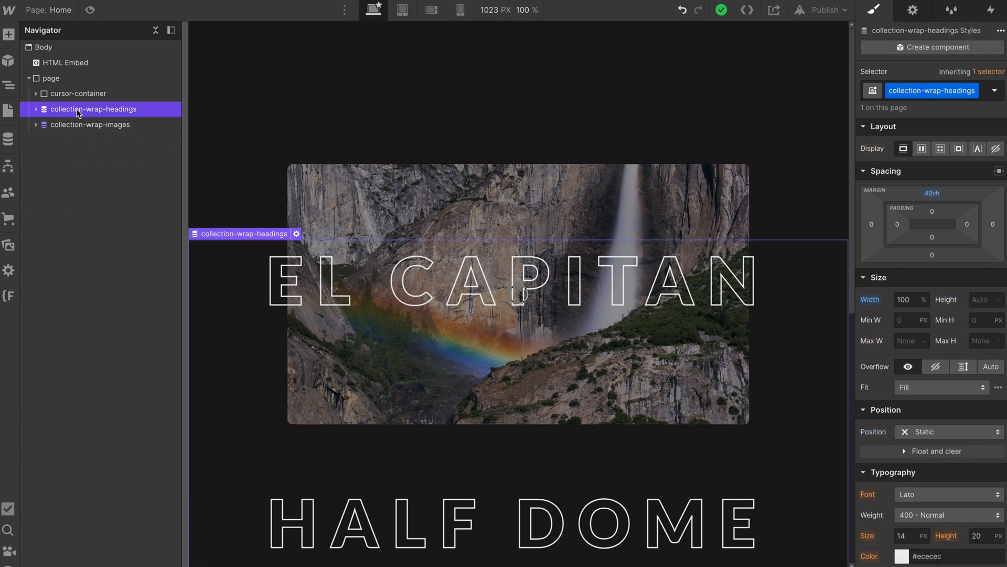
{"action": "left_click", "coordinate": [37, 109]}
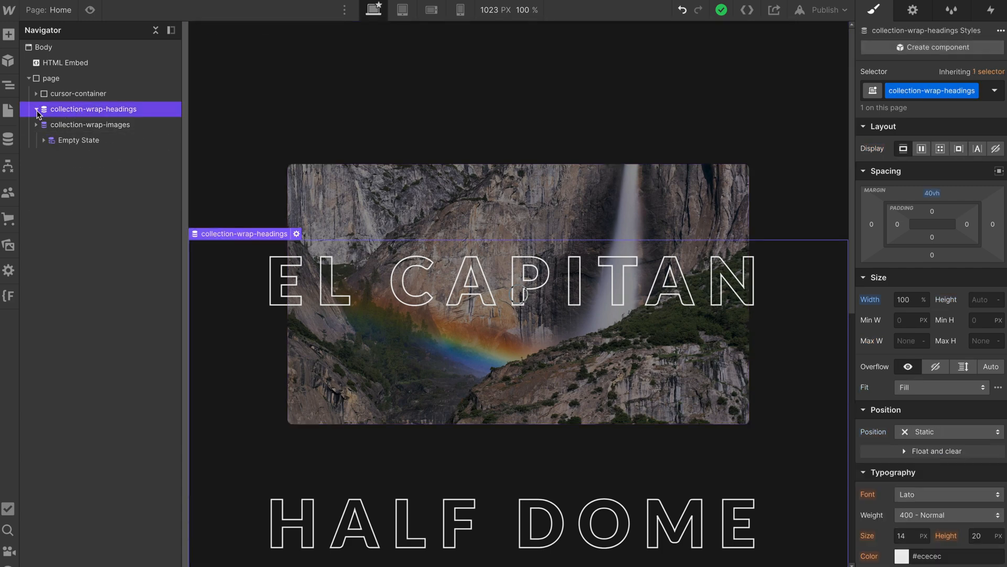
{"action": "left_click", "coordinate": [37, 109]}
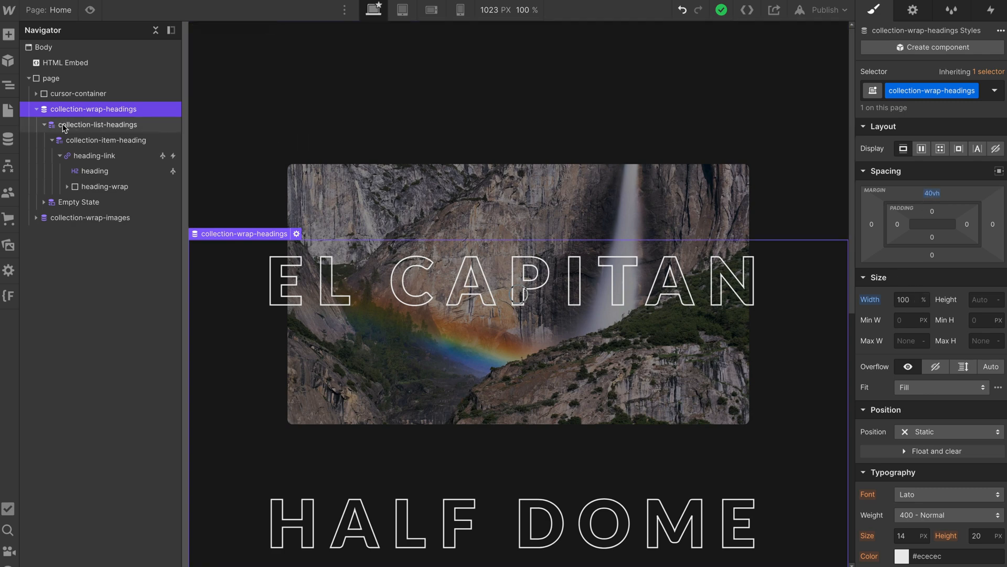
{"action": "left_click", "coordinate": [97, 124]}
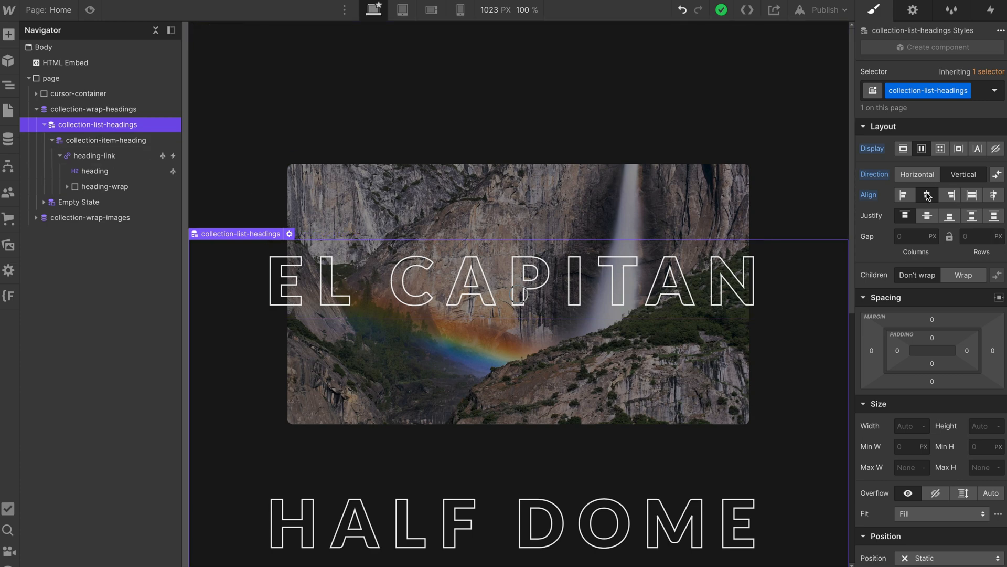
{"action": "left_click", "coordinate": [927, 196]}
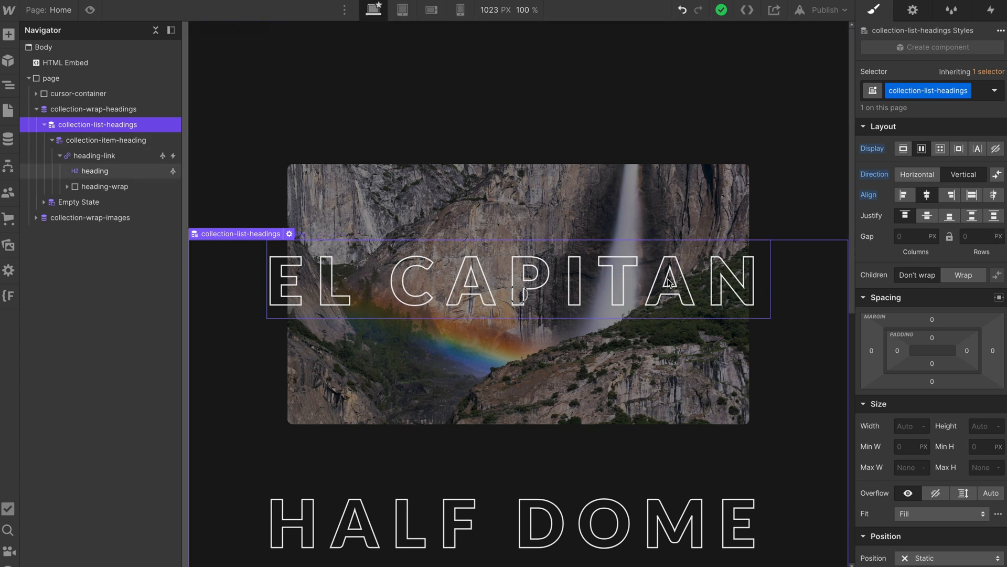
{"action": "mouse_move", "coordinate": [626, 262]}
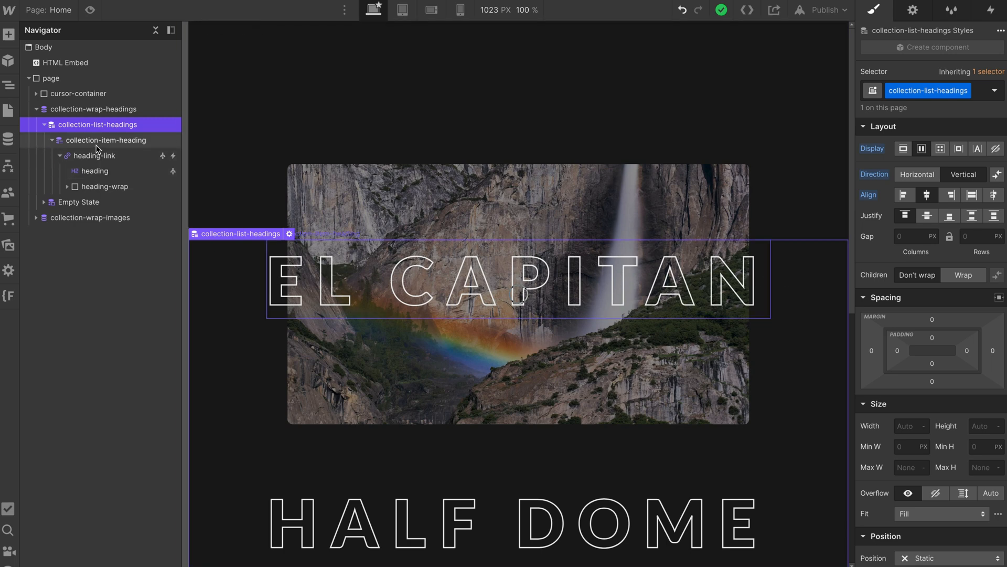
- Review collection-item-heading's 30vh bottom spacing and heading-link's relative position
{"action": "left_click", "coordinate": [108, 139]}
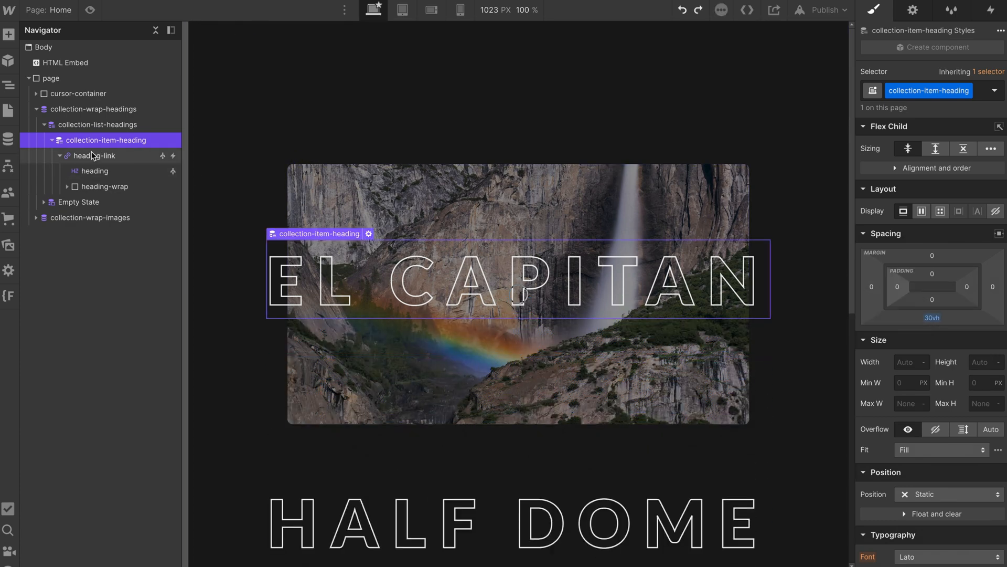
{"action": "left_click", "coordinate": [99, 156]}
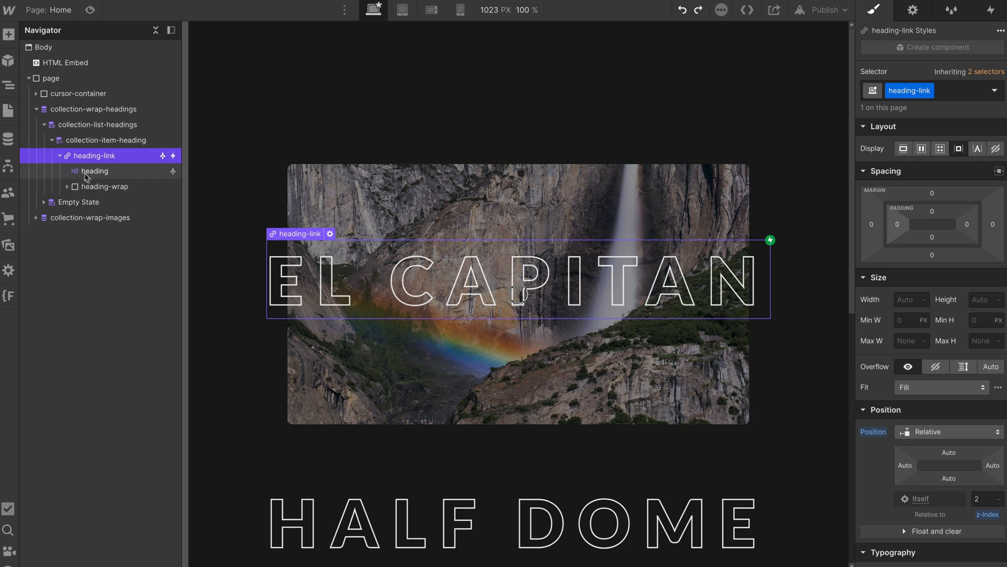
- Review the heading's outline text style, then heading-wrap's absolute position and hide combo class
{"action": "left_click", "coordinate": [95, 171]}
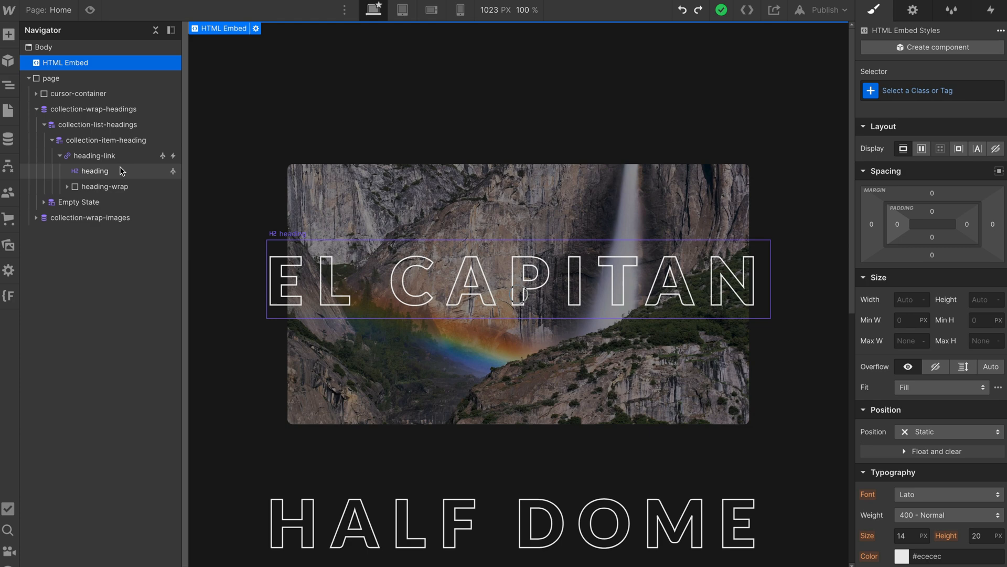
{"action": "left_click", "coordinate": [96, 171]}
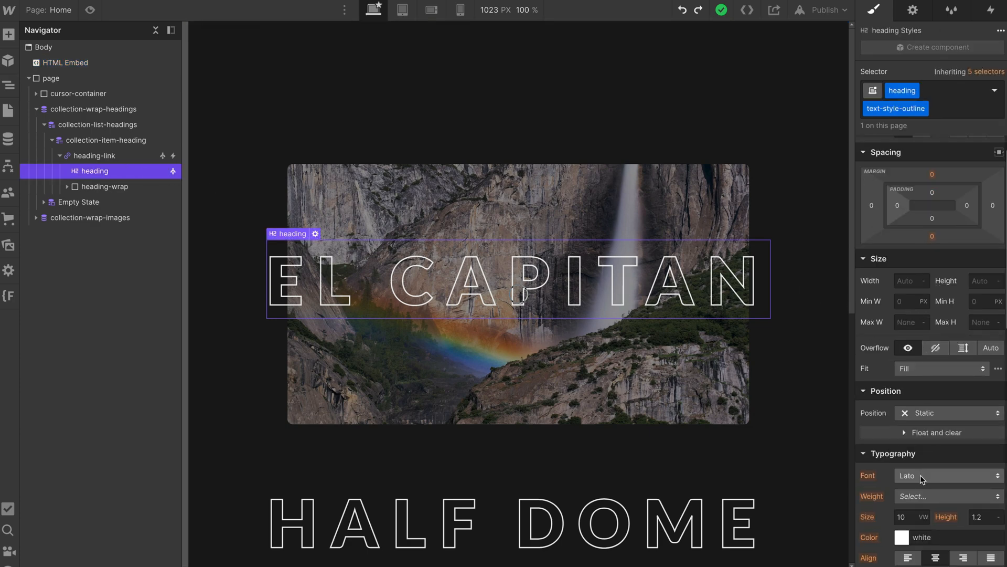
{"action": "left_click", "coordinate": [946, 475]}
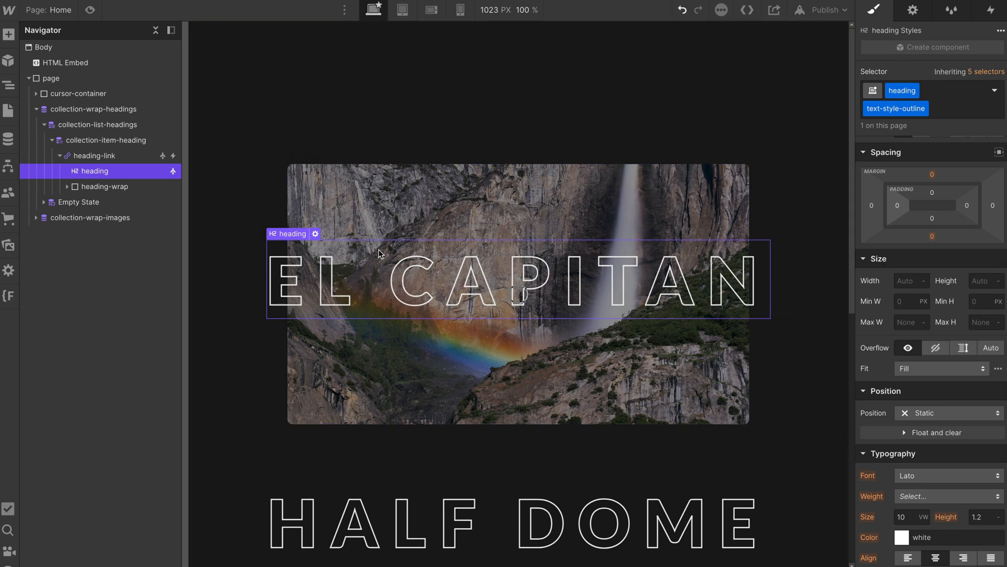
{"action": "left_click", "coordinate": [105, 186]}
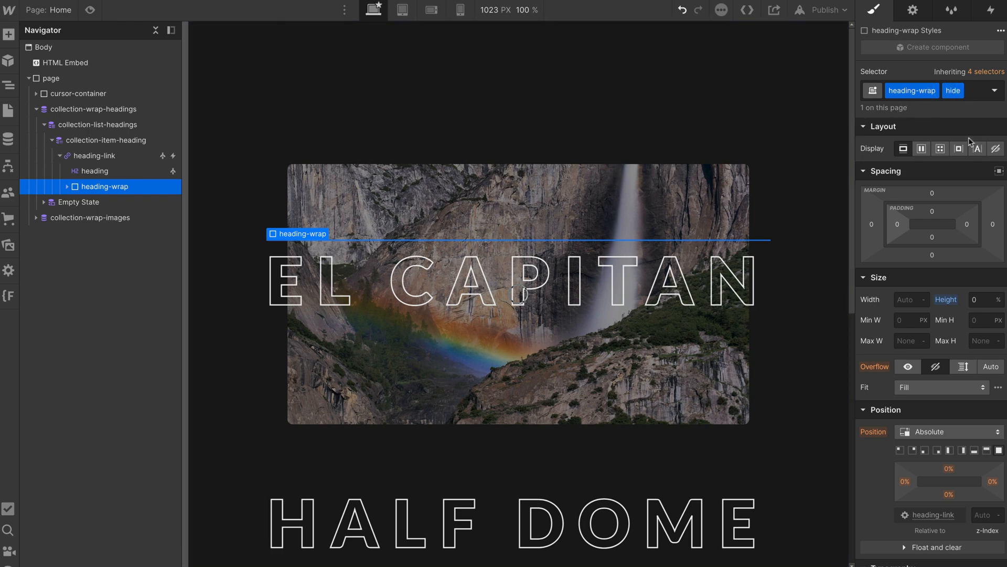
- Remove the hide combo class from heading-wrap to reveal solid headings, then reapply it
{"action": "left_click", "coordinate": [977, 299]}
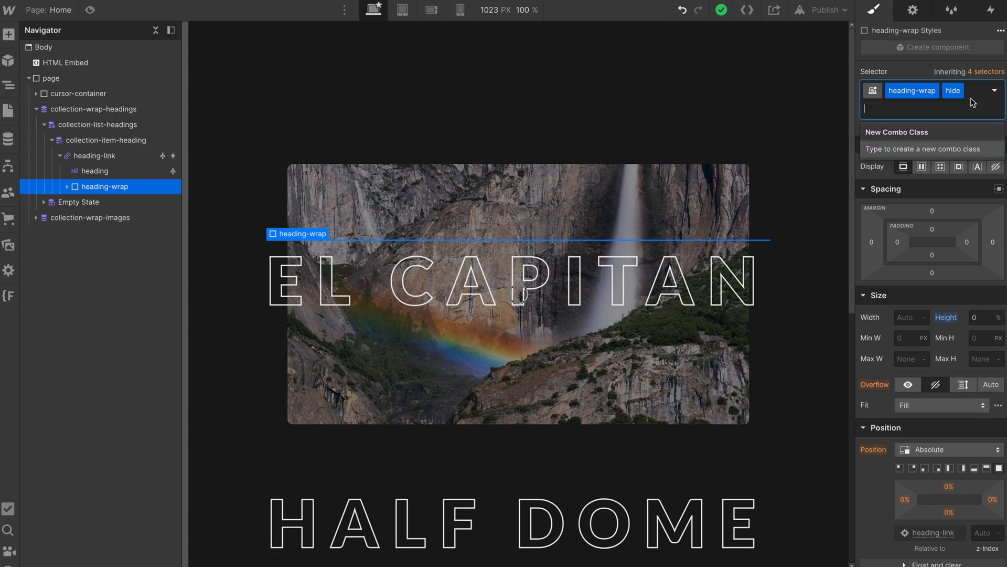
{"action": "left_click", "coordinate": [954, 90]}
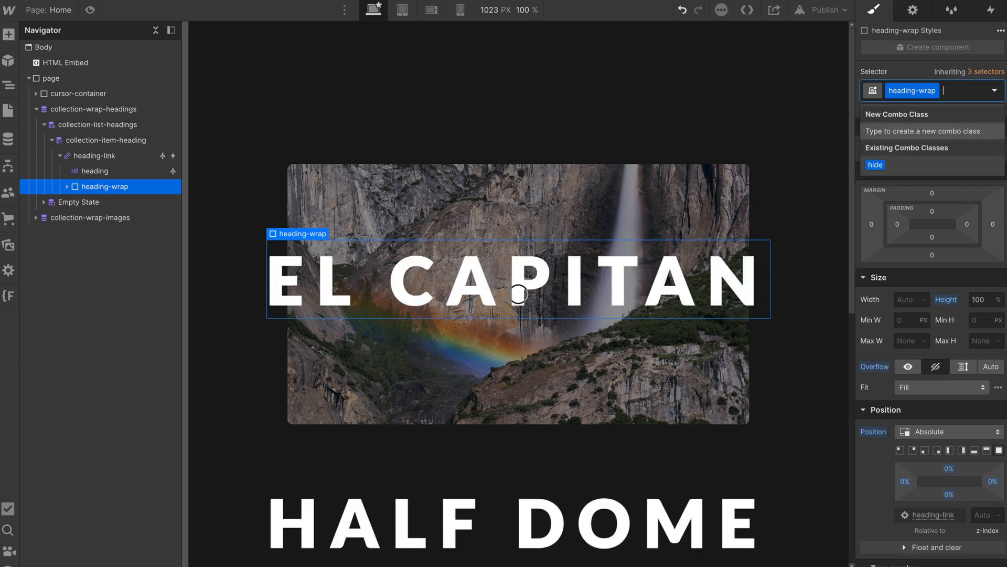
{"action": "type", "text": "hid"}
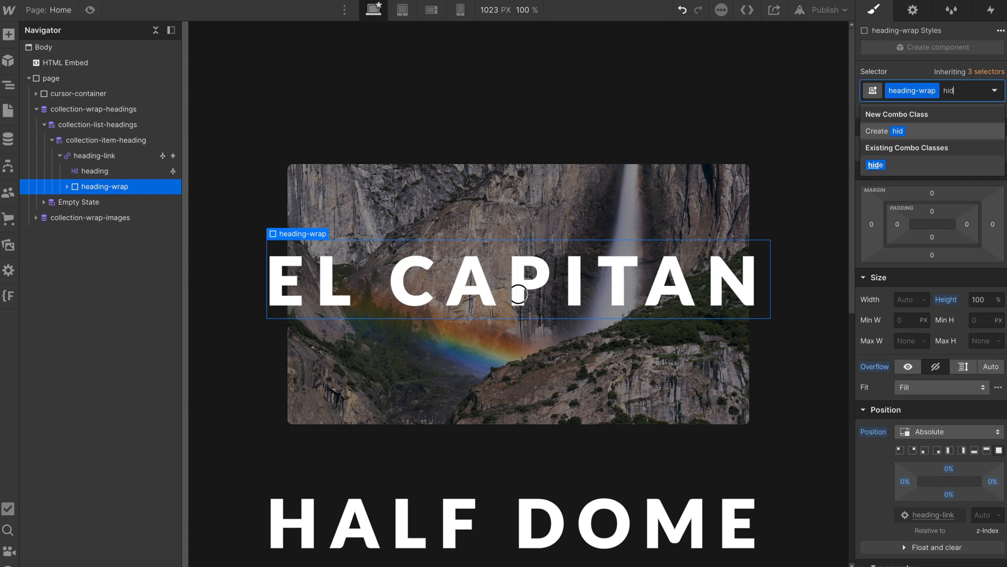
{"action": "left_click", "coordinate": [875, 165]}
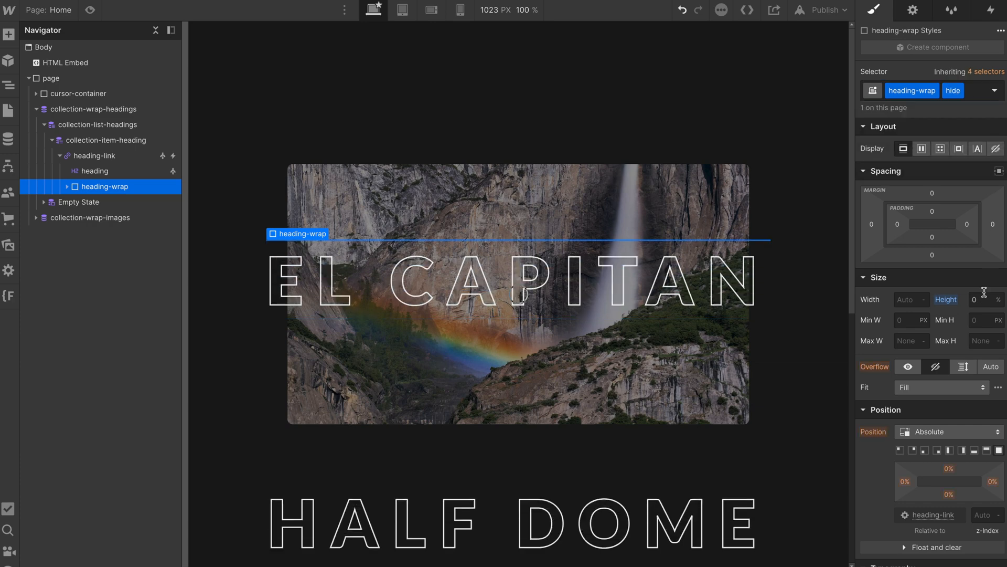
- Test heading-wrap heights of 50, 100 and 30 with the 400ms transition, then restore the hide class
{"action": "left_click", "coordinate": [975, 299]}
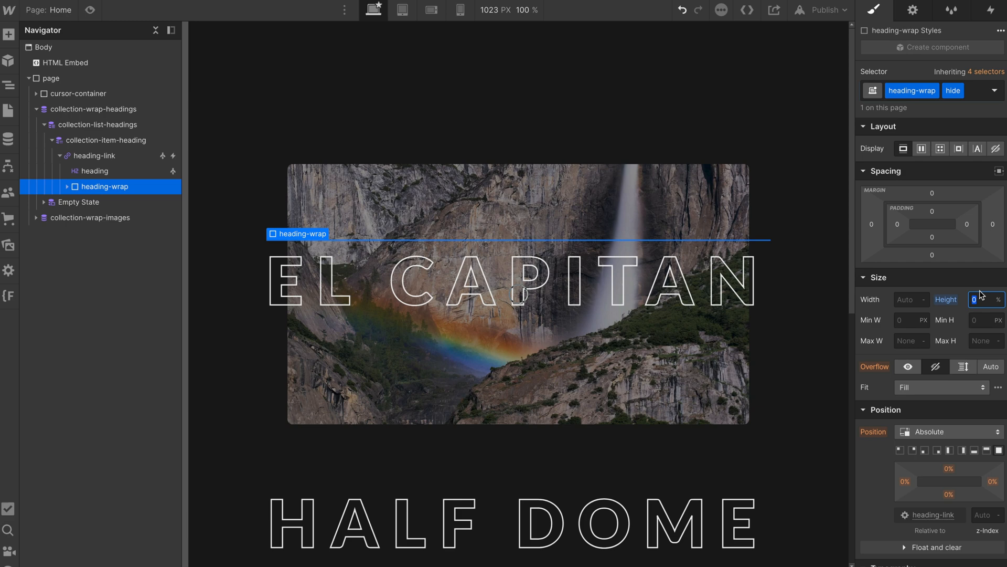
{"action": "type", "text": "50"}
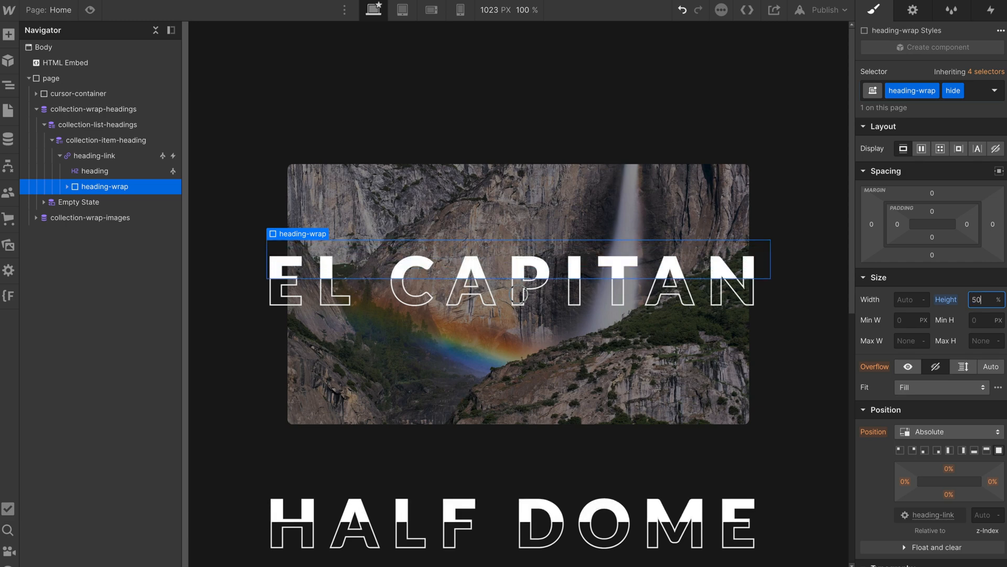
{"action": "type", "text": "100"}
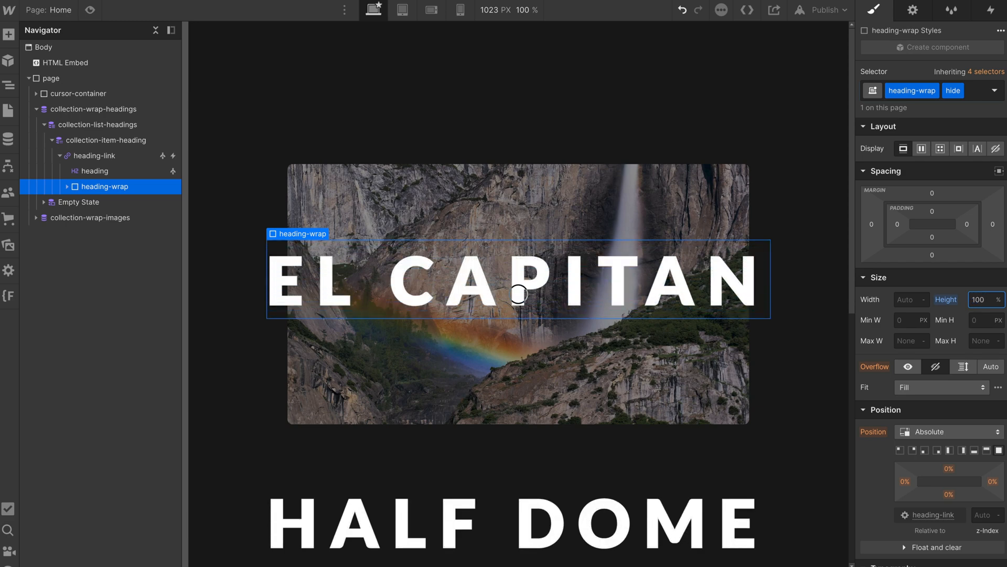
{"action": "type", "text": "30"}
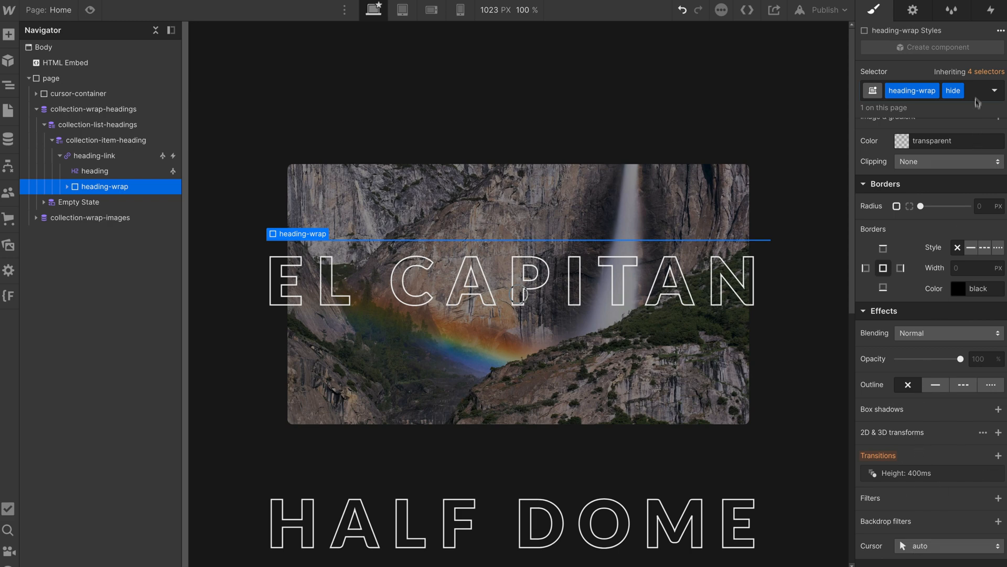
{"action": "left_click", "coordinate": [953, 90]}
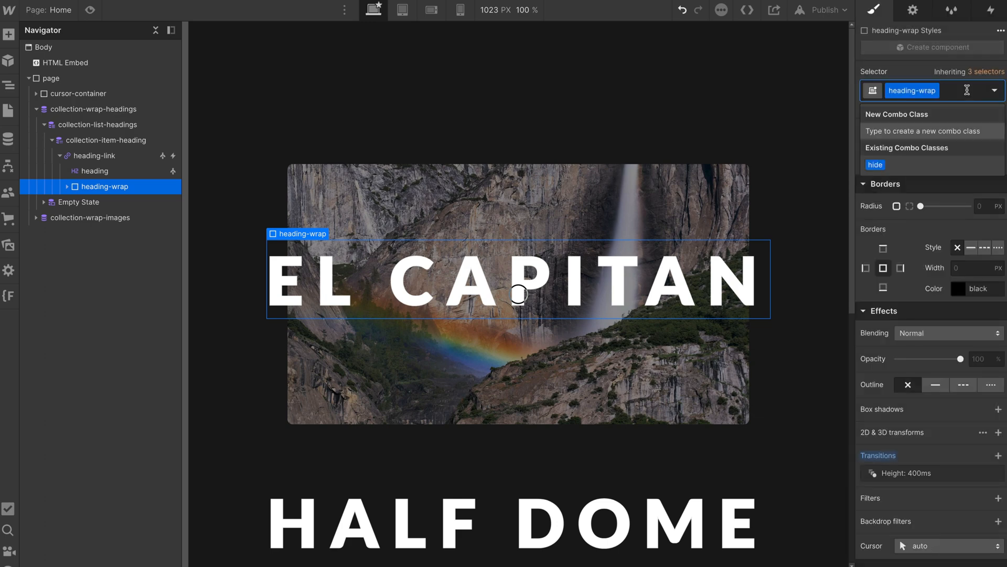
{"action": "left_click", "coordinate": [876, 165]}
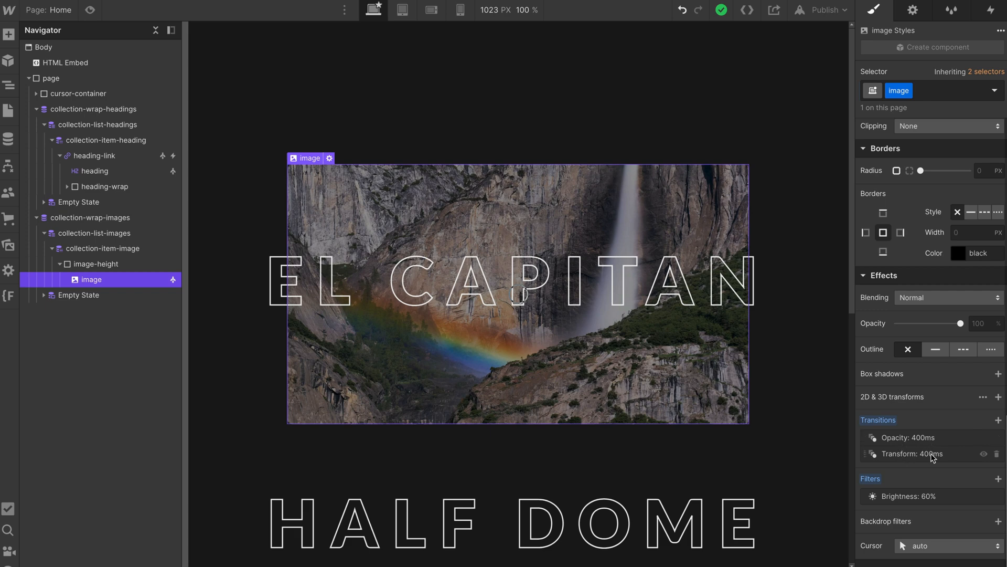
{"action": "mouse_move", "coordinate": [911, 501]}
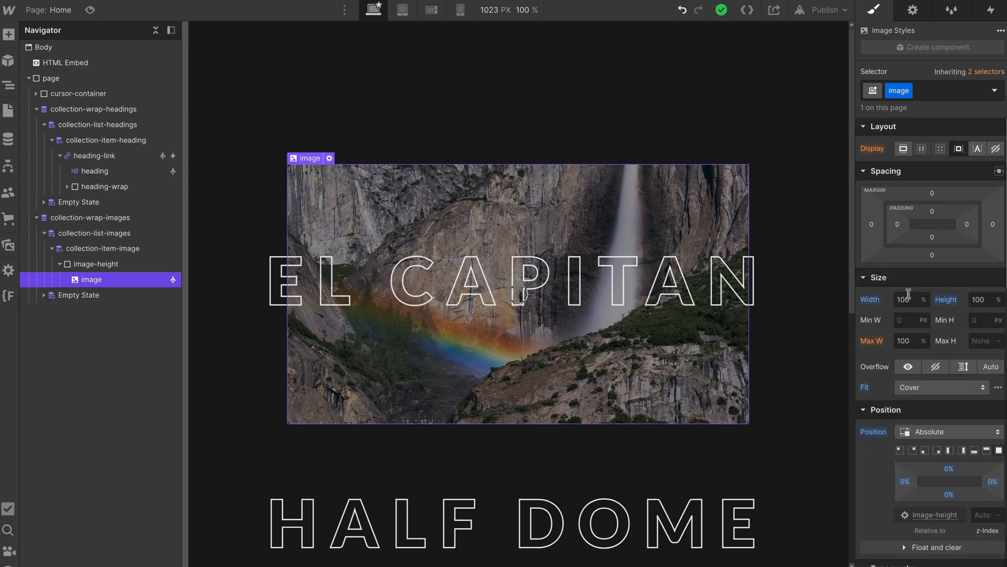
- Add the hide combo class to the gallery image and publish the project
{"action": "type", "text": "hide"}
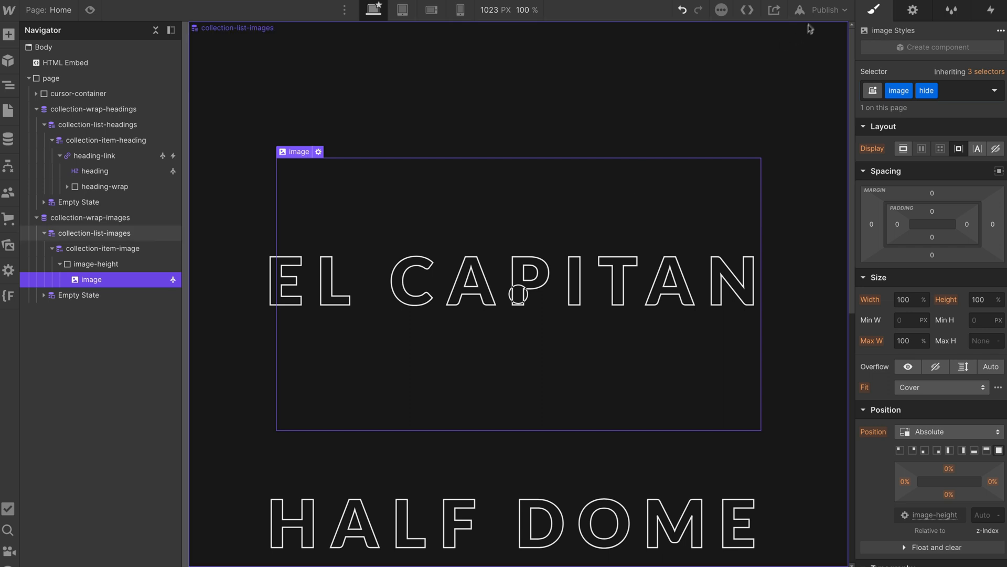
{"action": "mouse_move", "coordinate": [826, 10]}
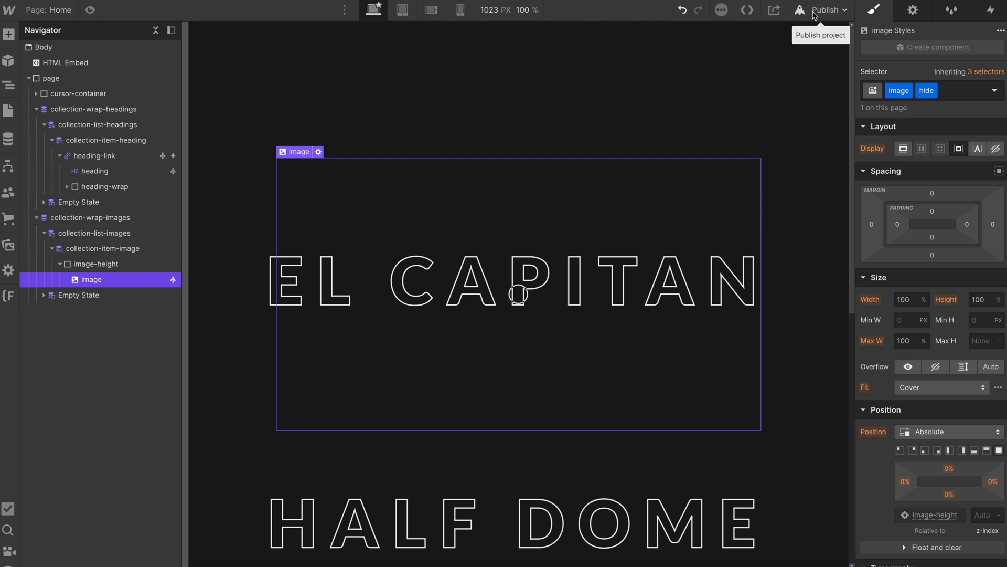
{"action": "left_click", "coordinate": [828, 9]}
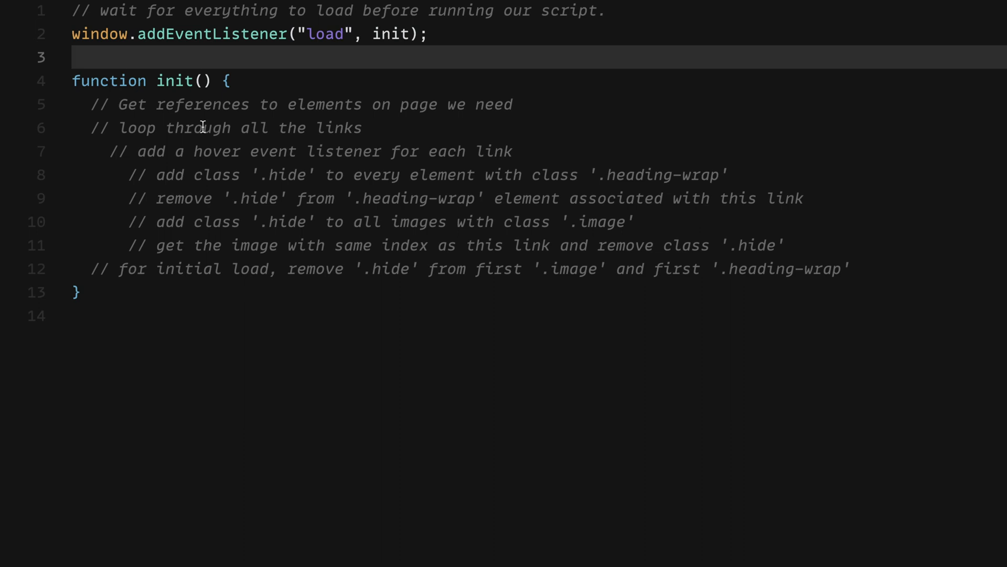
{"action": "mouse_move", "coordinate": [314, 88]}
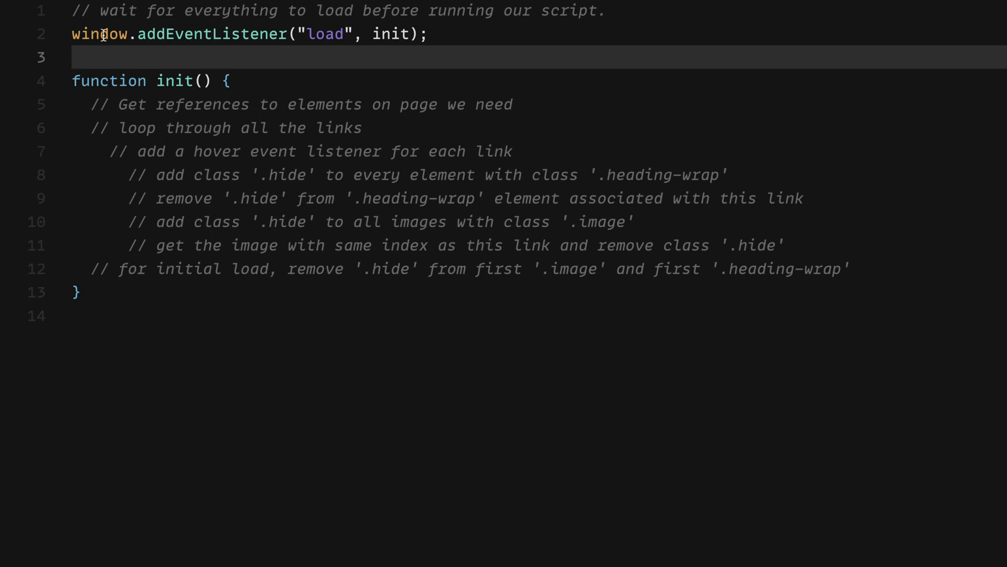
- Highlight the load event and init callback, then enter the init function body
{"action": "double_click", "coordinate": [326, 34]}
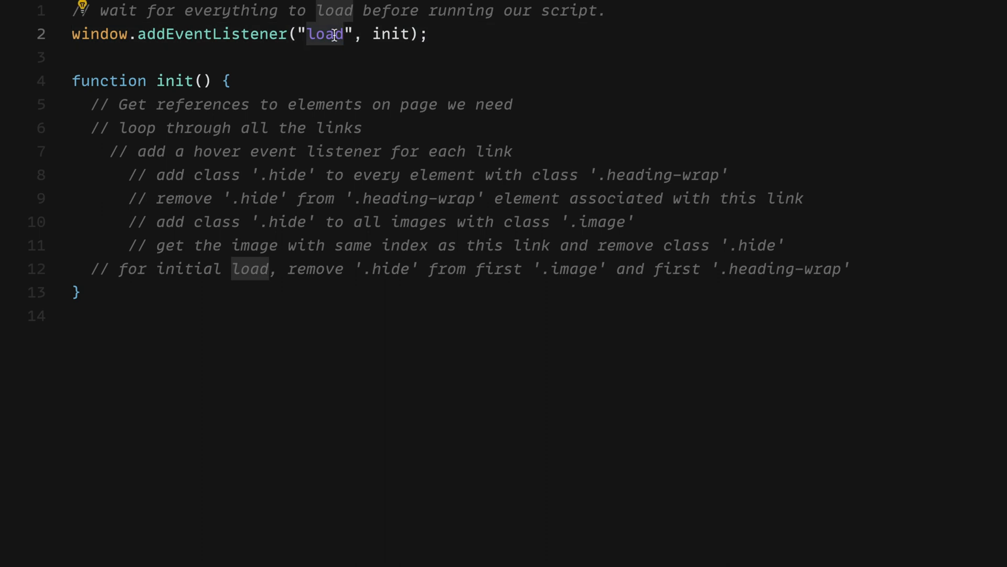
{"action": "left_click", "coordinate": [390, 34]}
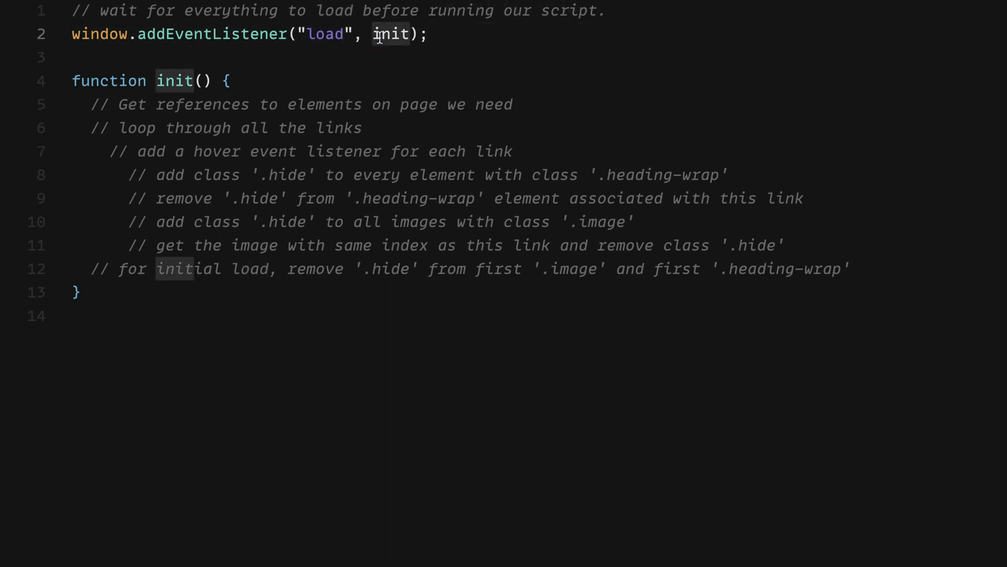
{"action": "mouse_move", "coordinate": [182, 94]}
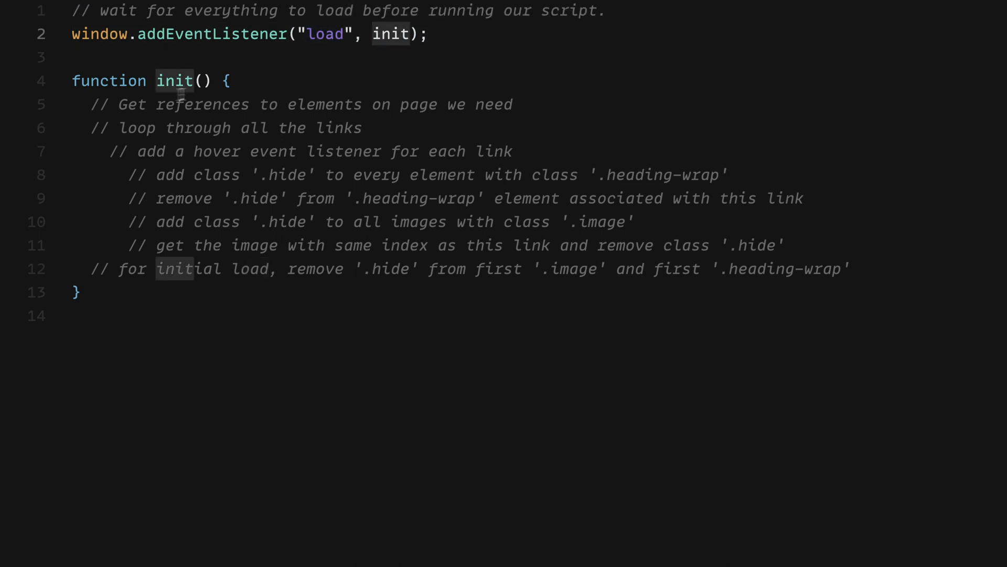
{"action": "left_click", "coordinate": [228, 81]}
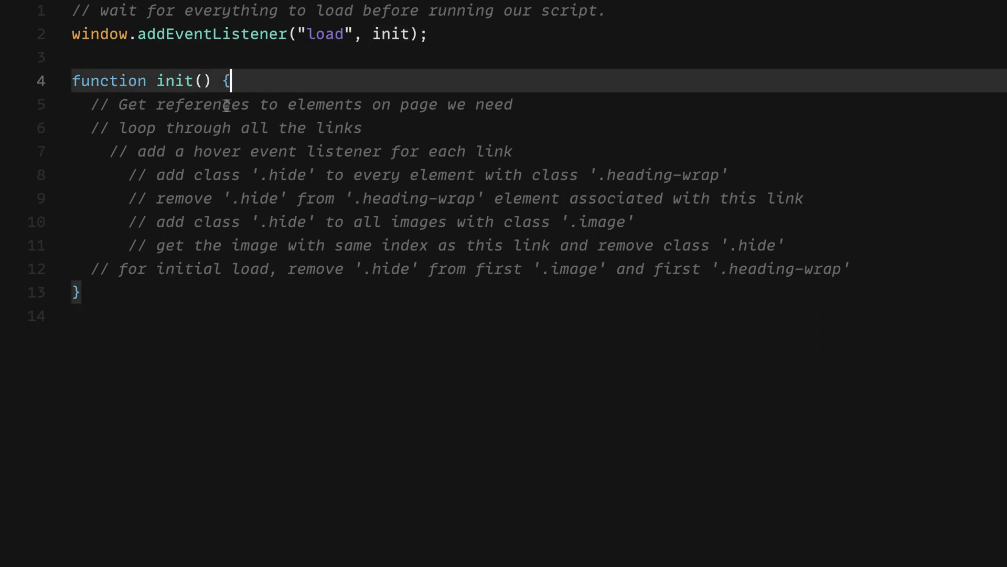
{"action": "mouse_move", "coordinate": [479, 102]}
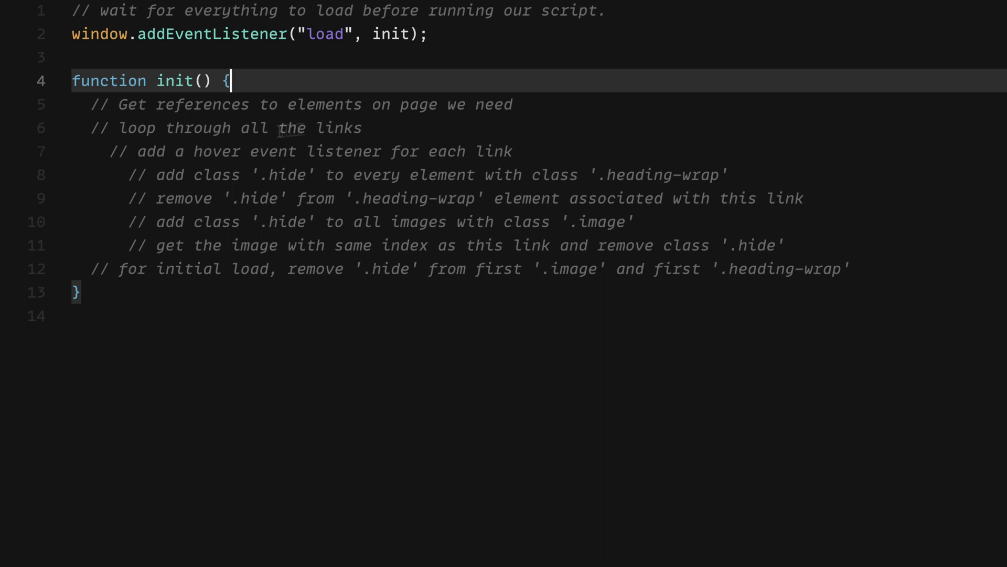
- Step through init's commented outline, ending at the element-references comment
{"action": "left_click", "coordinate": [269, 151]}
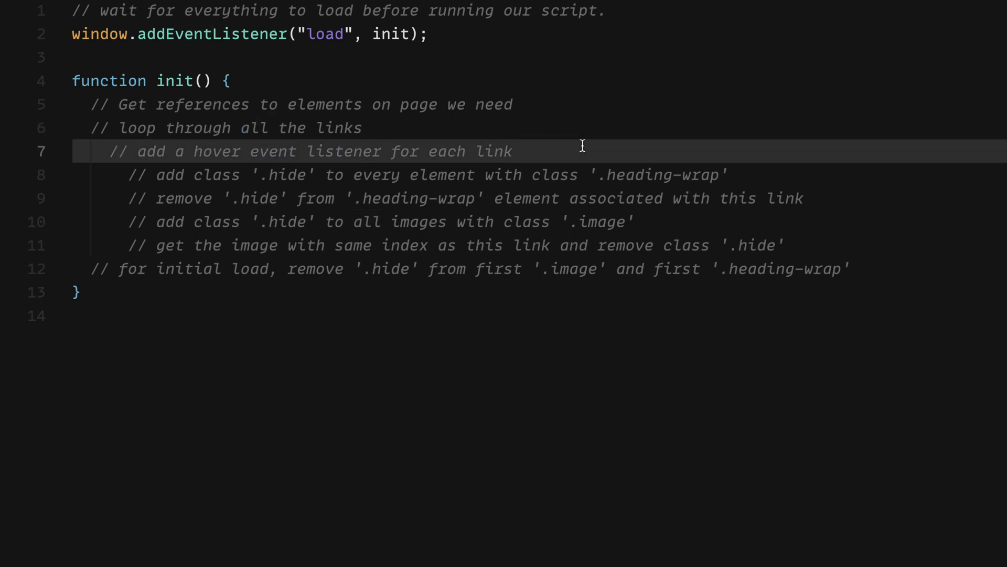
{"action": "left_click", "coordinate": [728, 176]}
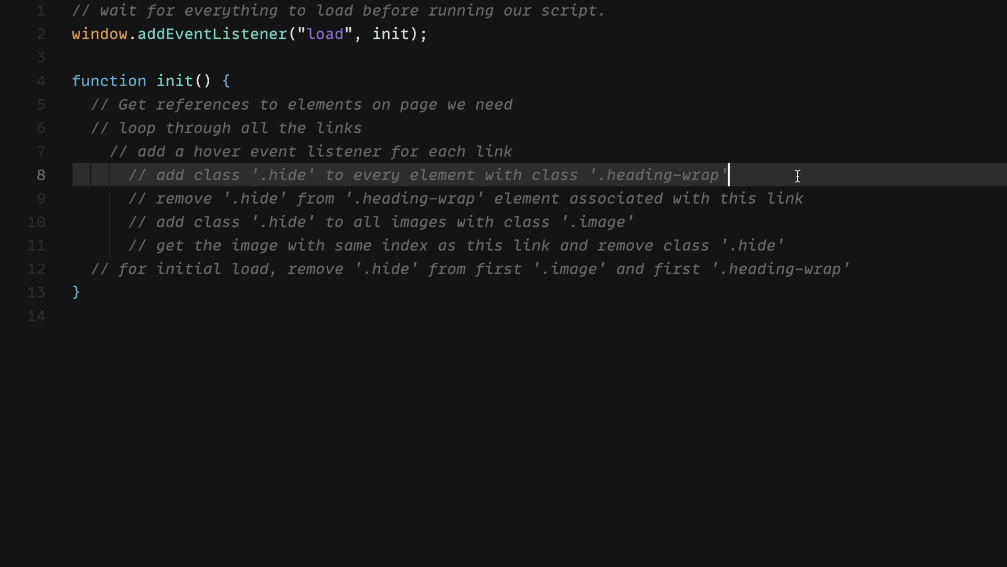
{"action": "mouse_move", "coordinate": [396, 197]}
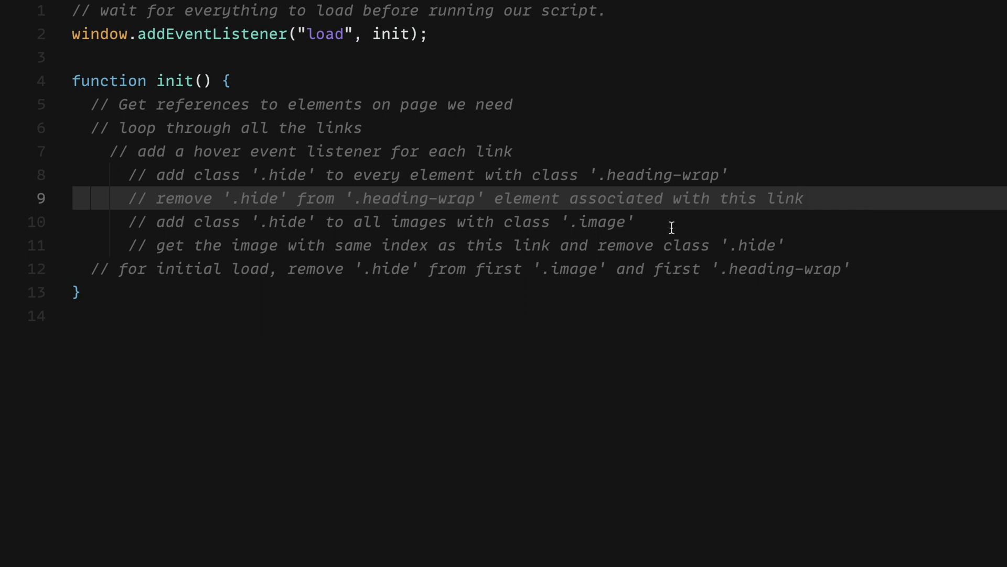
{"action": "key", "text": "Down"}
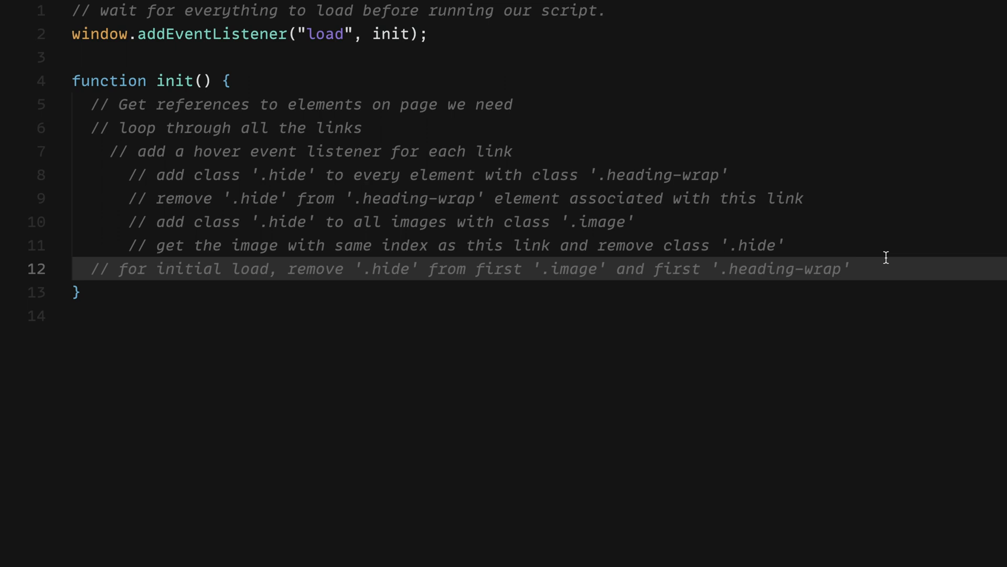
{"action": "mouse_move", "coordinate": [882, 255]}
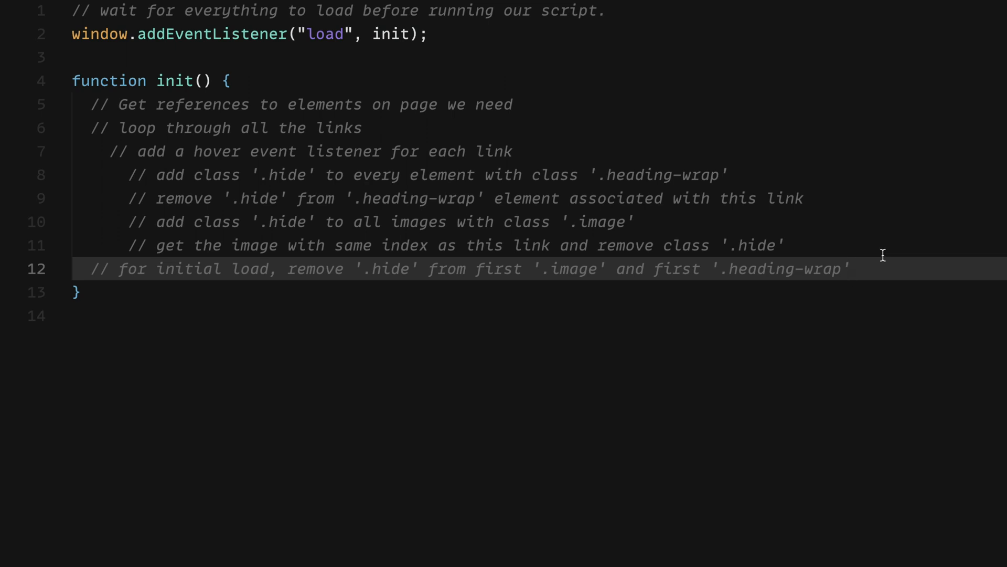
{"action": "left_click", "coordinate": [511, 103]}
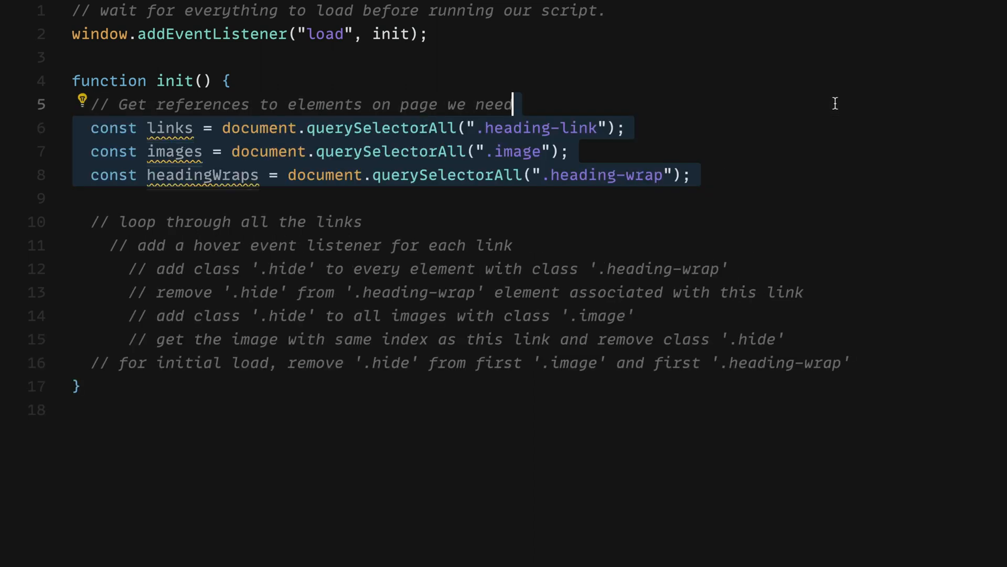
- Review the .heading-link, .image and .heading-wrap consts, then start links.forEach(function (link, index) {
{"action": "left_click", "coordinate": [691, 175]}
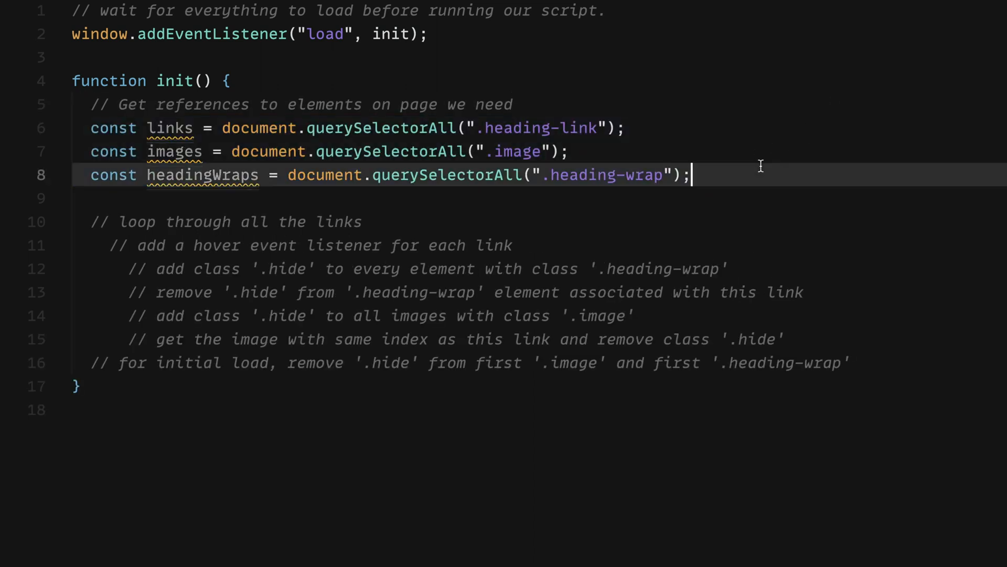
{"action": "mouse_move", "coordinate": [680, 152]}
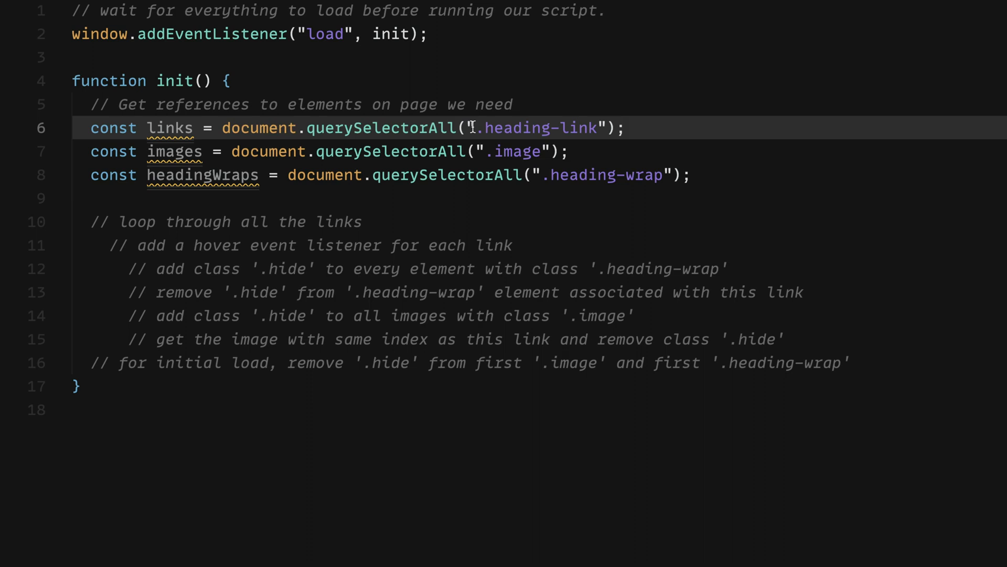
{"action": "double_click", "coordinate": [539, 128]}
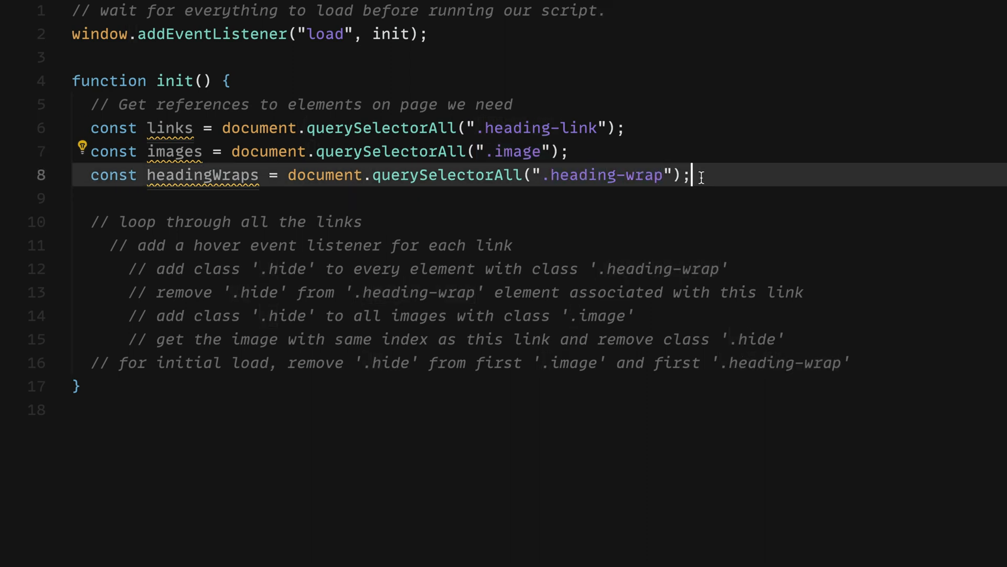
{"action": "type", "text": "links.forEach(function (link, index) {"}
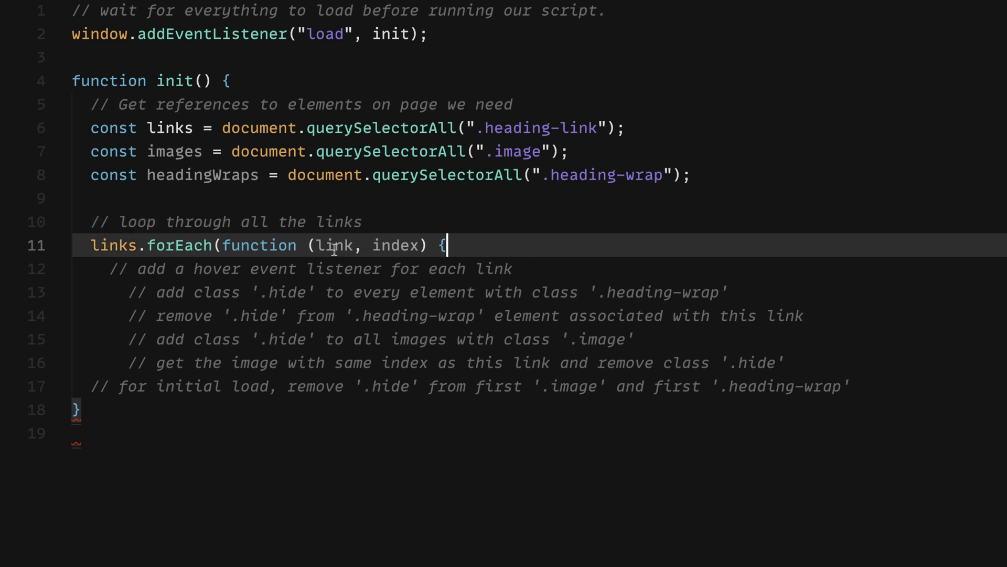
{"action": "mouse_move", "coordinate": [334, 245]}
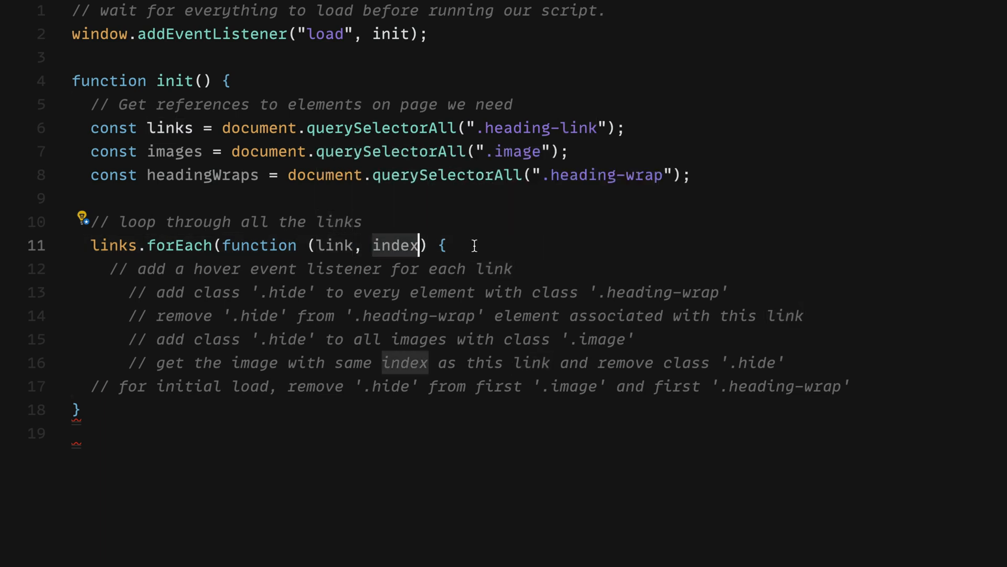
- Add link.addEventListener("mouseenter", function () { inside the loop
{"action": "type", "text": "link.addEventListener(\"mouseenter\", function () {"}
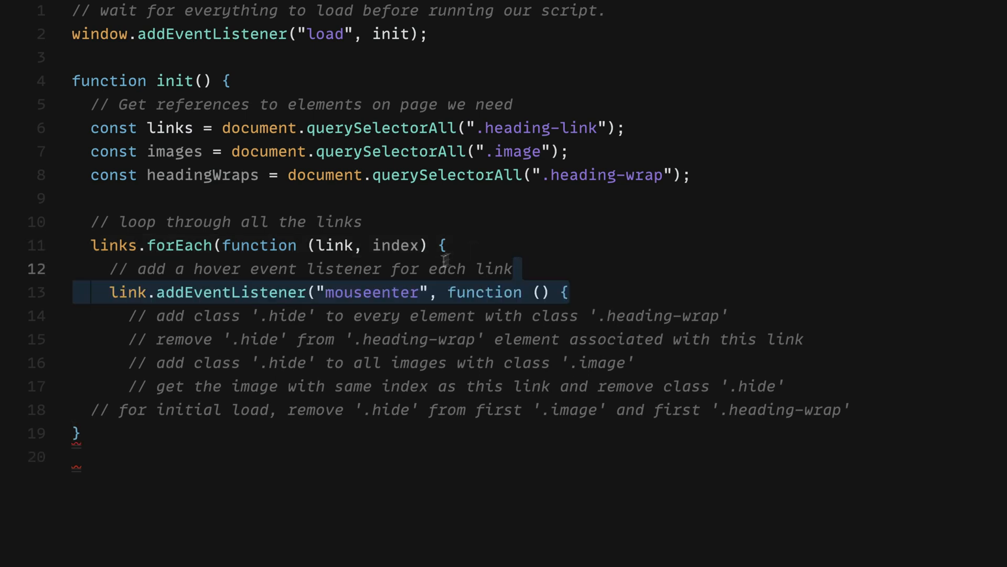
{"action": "mouse_move", "coordinate": [584, 264]}
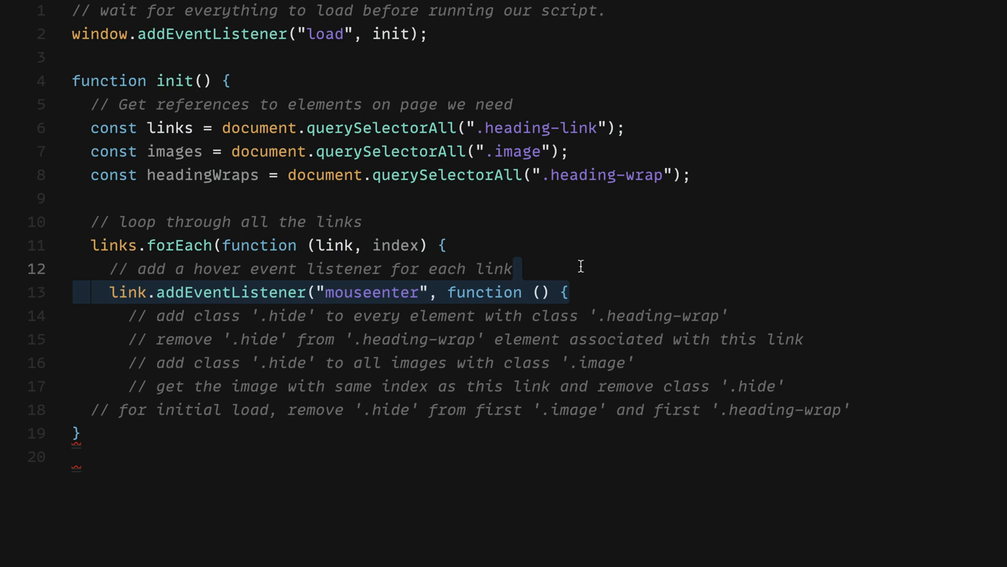
{"action": "double_click", "coordinate": [369, 293]}
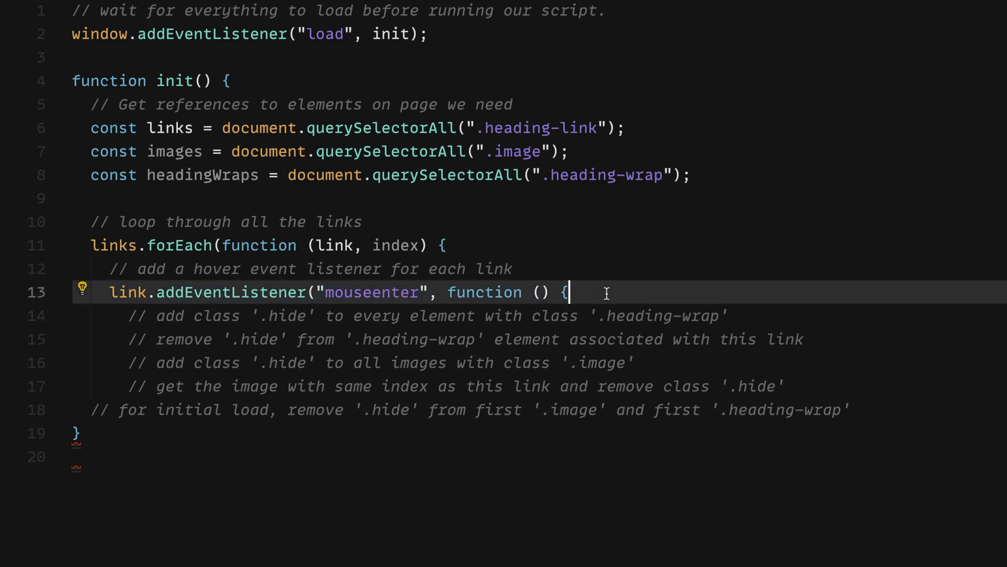
{"action": "mouse_move", "coordinate": [485, 293]}
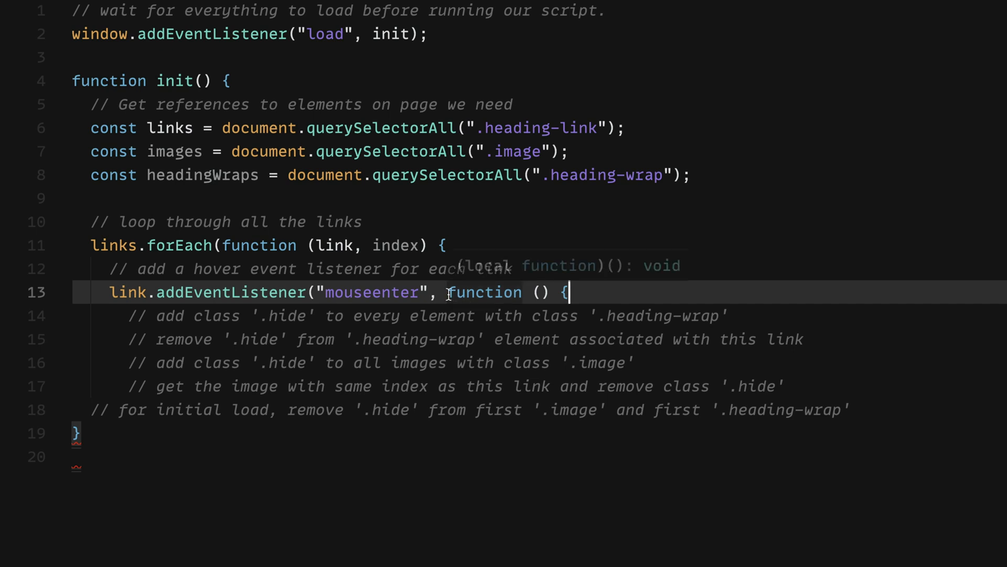
{"action": "mouse_move", "coordinate": [607, 290]}
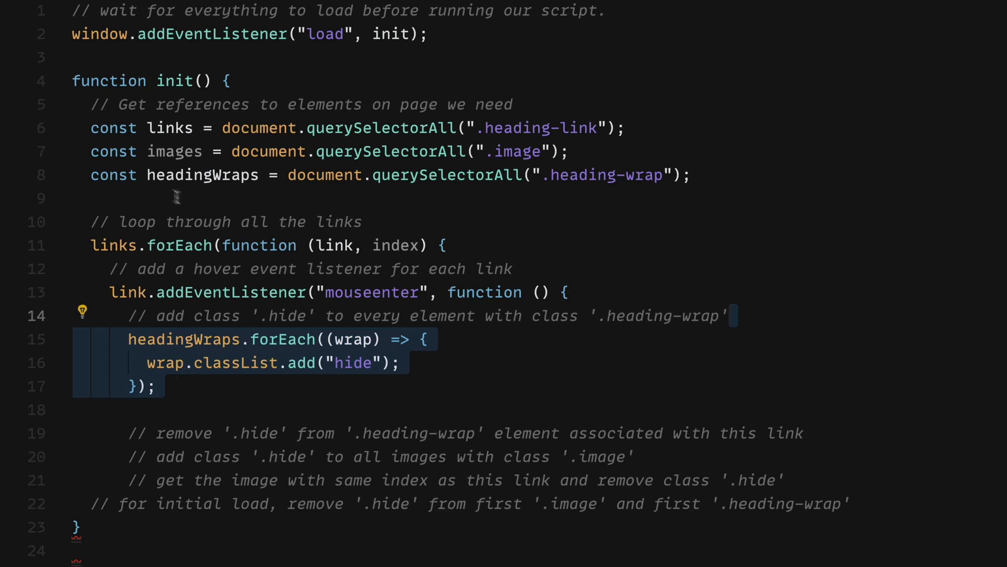
{"action": "mouse_move", "coordinate": [288, 339]}
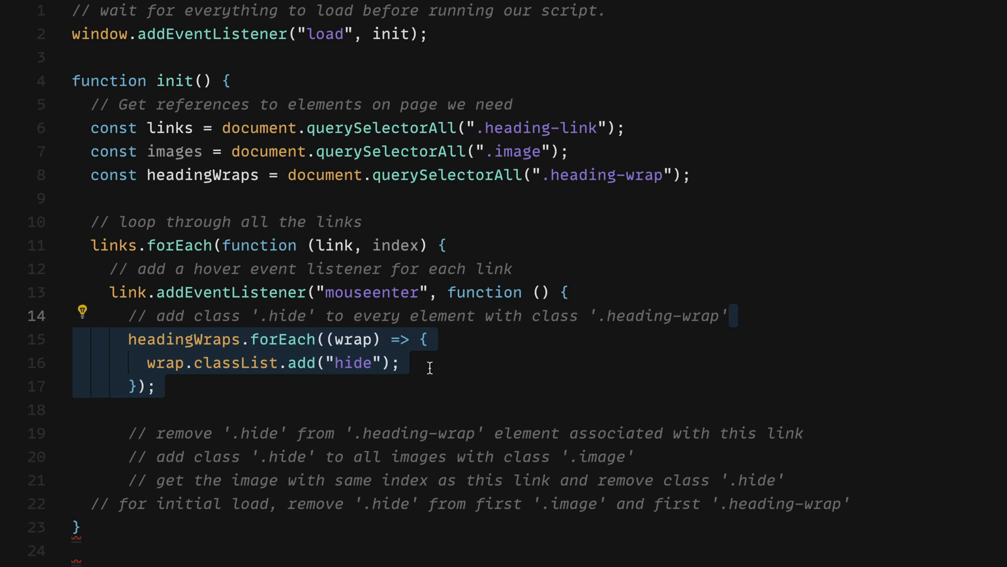
- Unhide this link's wrap with this.querySelector(".heading-wrap").classList.remove("hide")
{"action": "type", "text": "this.querySelector(\".heading-wrap\").classList.remove(\"hide\");"}
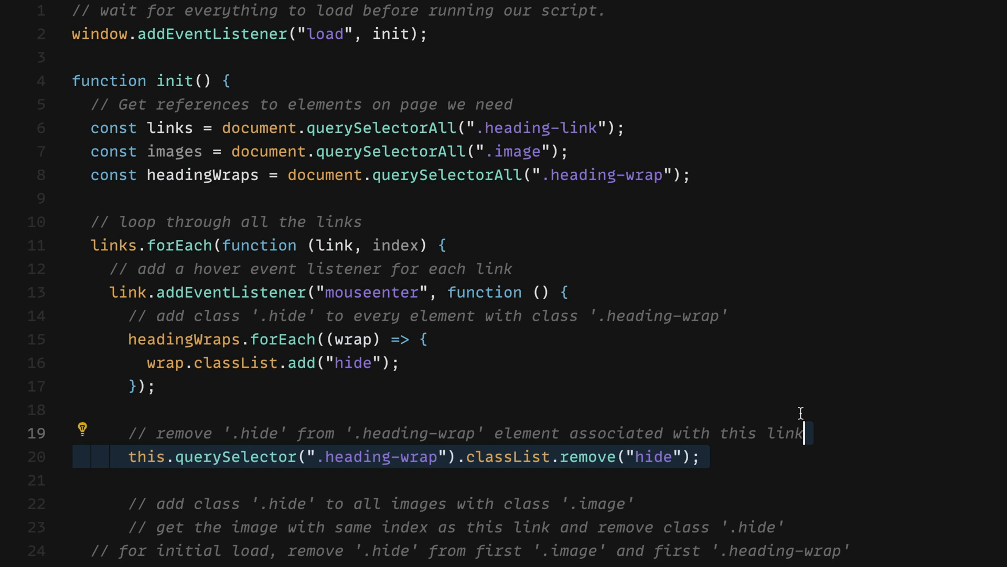
{"action": "mouse_move", "coordinate": [443, 456]}
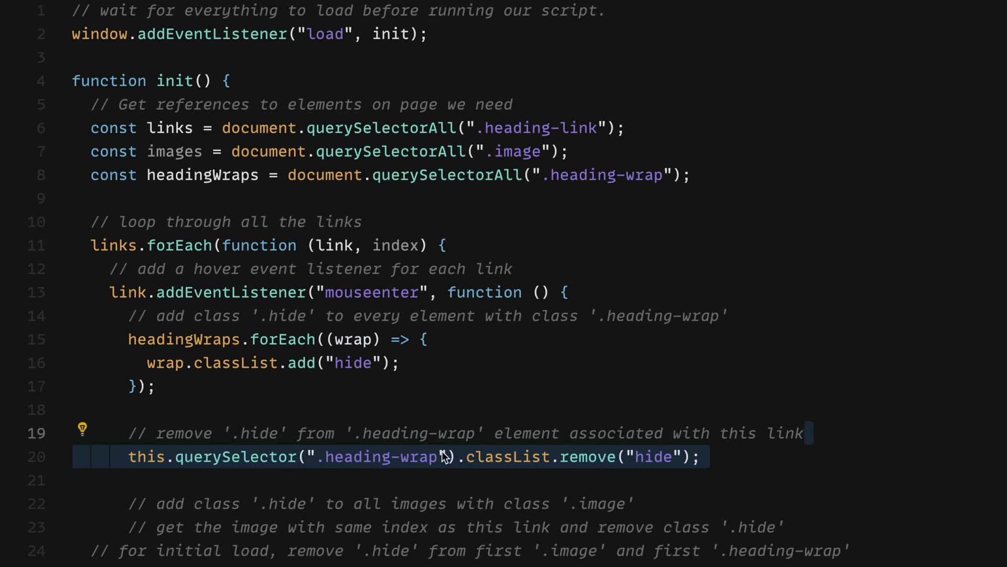
{"action": "mouse_move", "coordinate": [442, 453]}
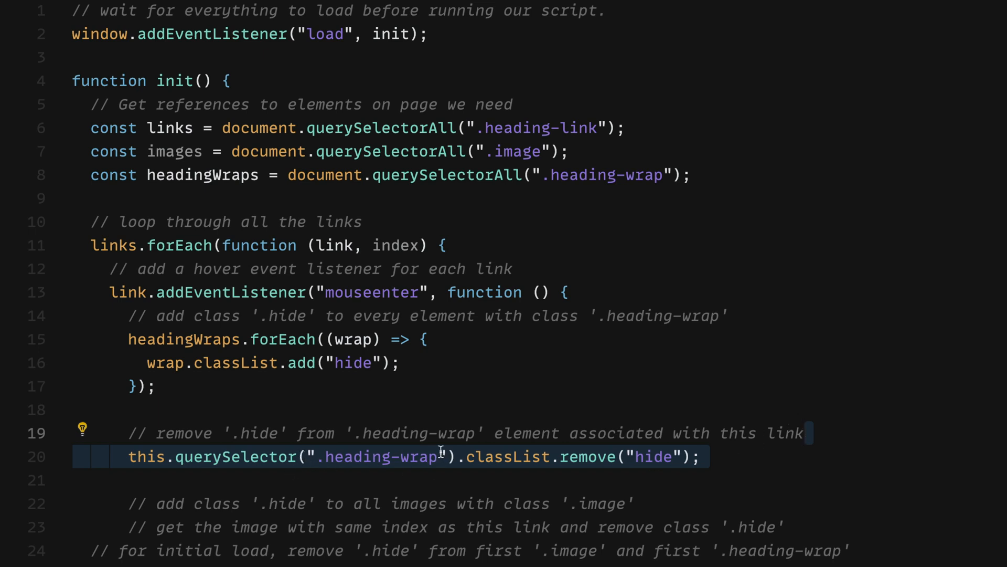
{"action": "double_click", "coordinate": [508, 457]}
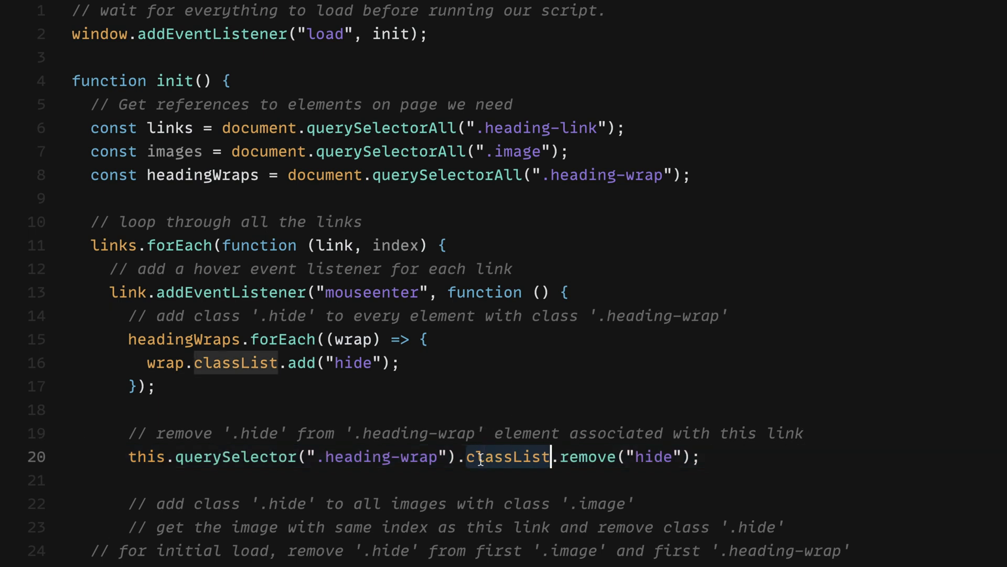
{"action": "double_click", "coordinate": [588, 457]}
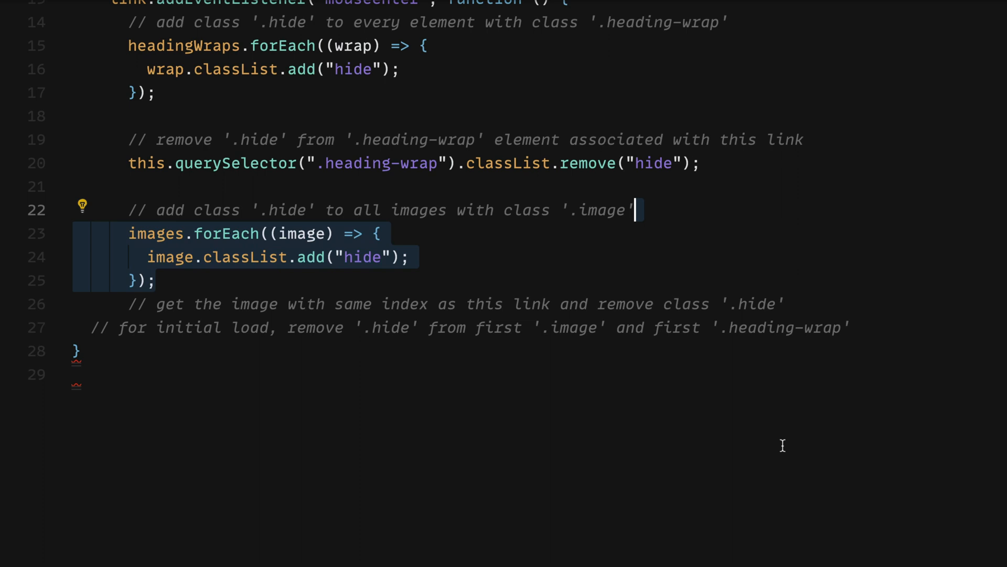
{"action": "mouse_move", "coordinate": [483, 281]}
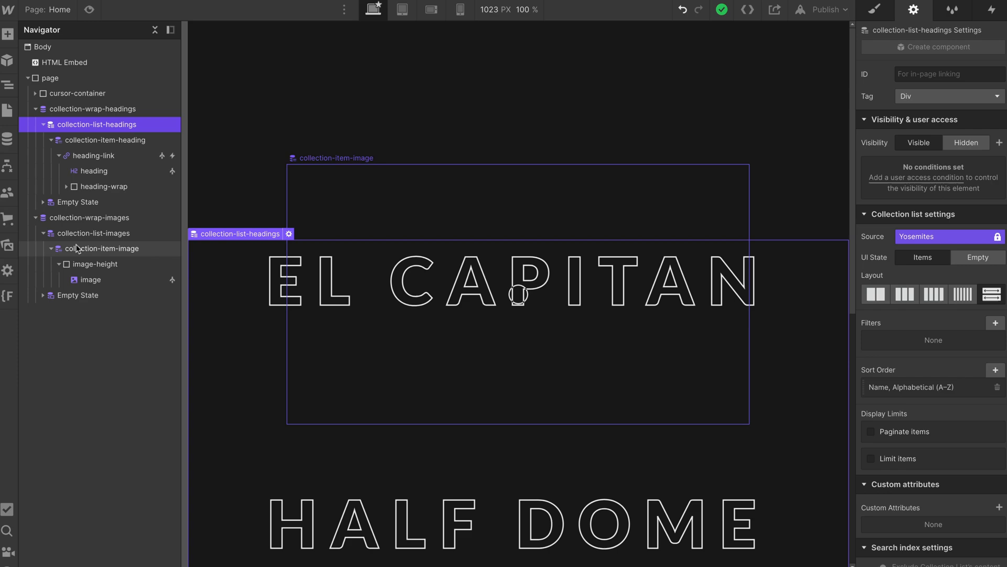
- Select the collection-item-image element in the Webflow Navigator to check the image structure
{"action": "left_click", "coordinate": [95, 233]}
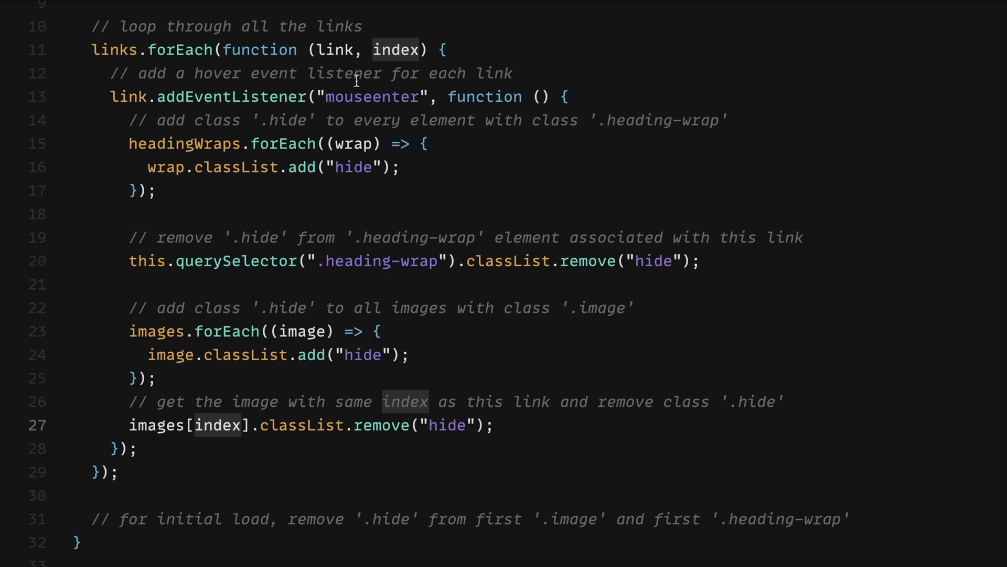
- Unhide images[0] and headingWraps[0] on initial load by removing the "hide" class
{"action": "type", "text": "images[0].classList.remove(\"hide\");"}
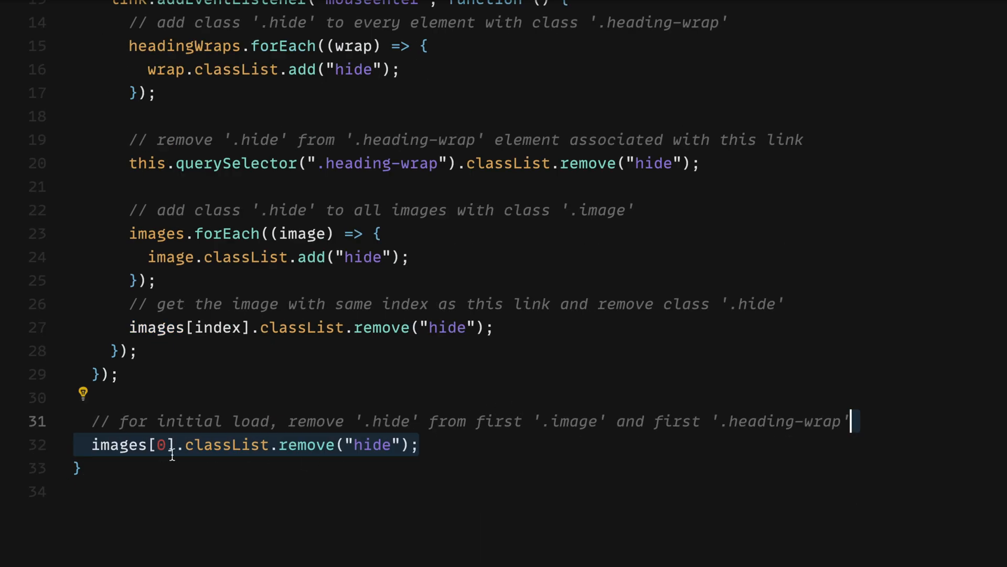
{"action": "type", "text": "headingWraps[0].classList.remove(\"hide\");"}
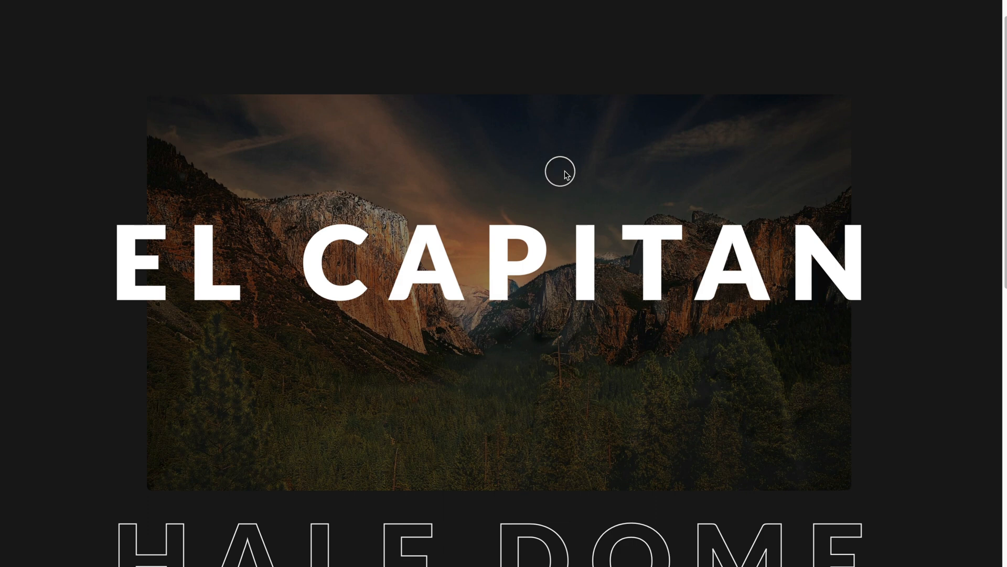
- Scroll the published site to confirm El Capitan's image and solid heading appear on load
{"action": "scroll", "scroll_direction": "down", "scroll_amount": 3}
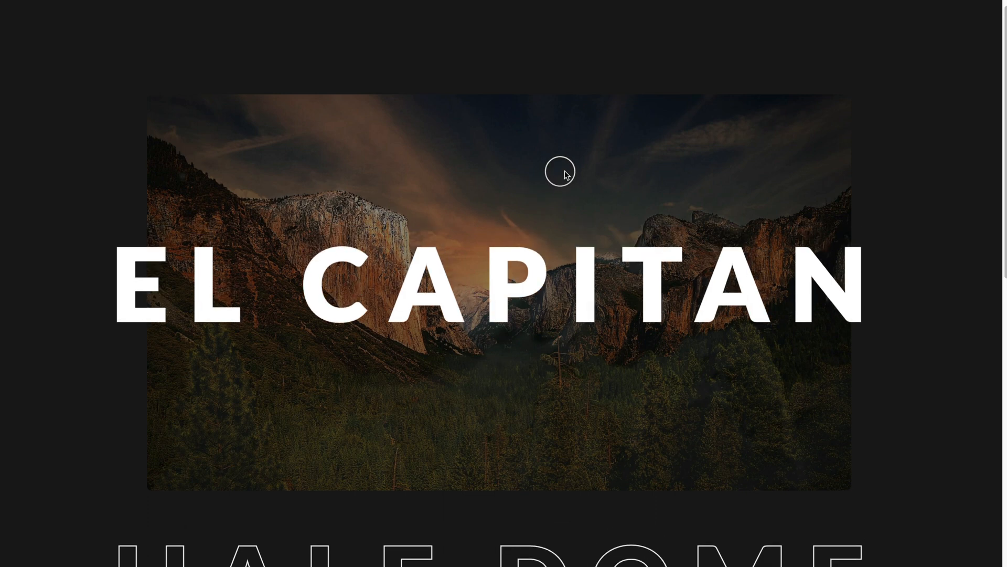